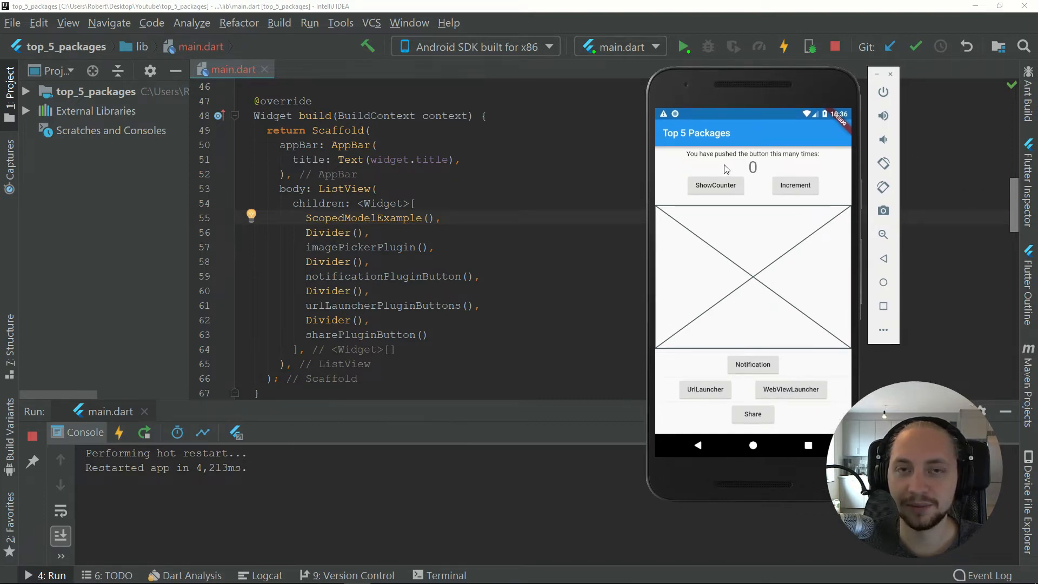
pyautogui.moveTo(767, 180)
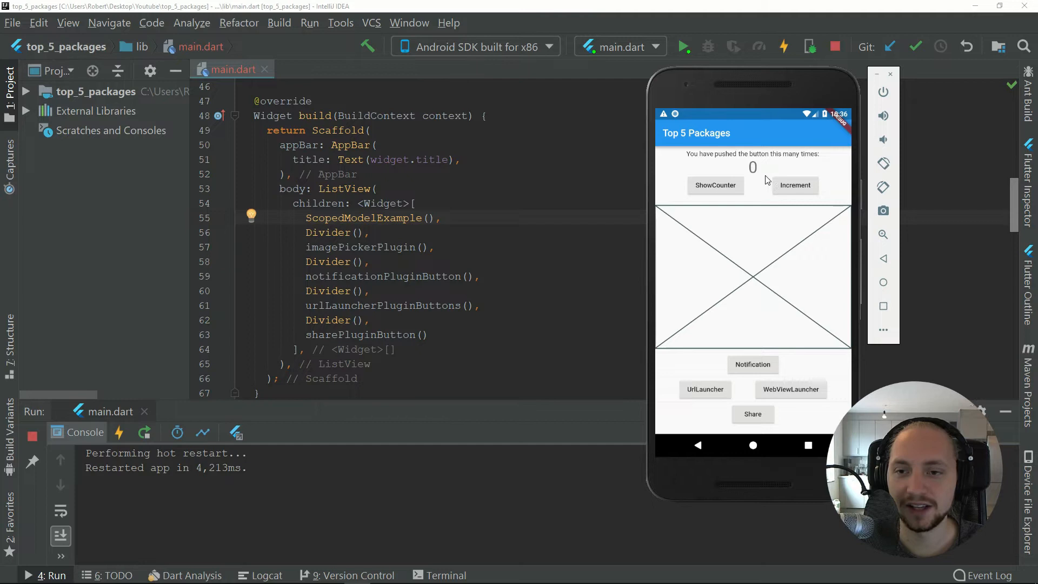
pyautogui.moveTo(685, 142)
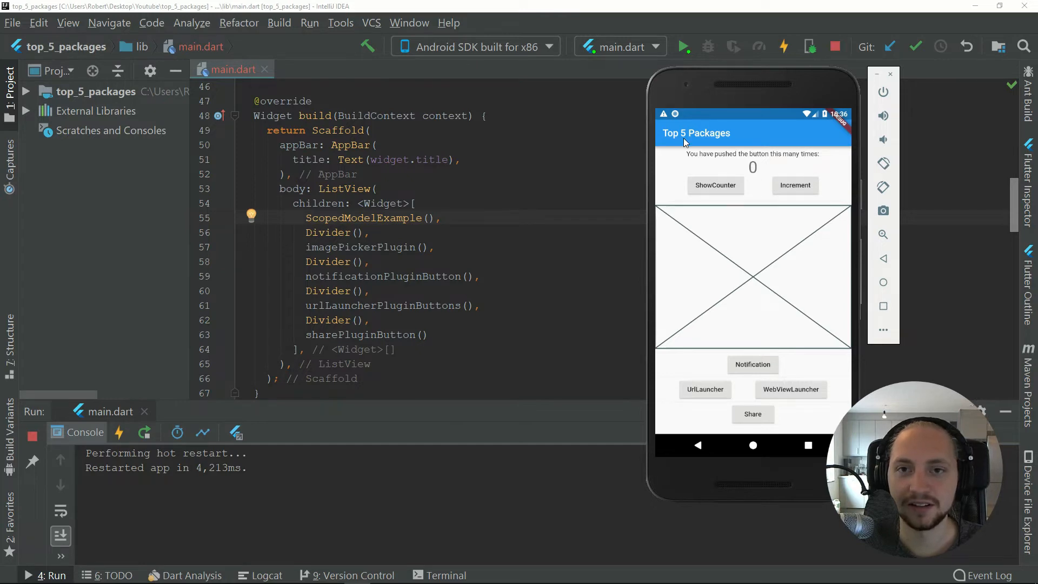
pyautogui.moveTo(853, 174)
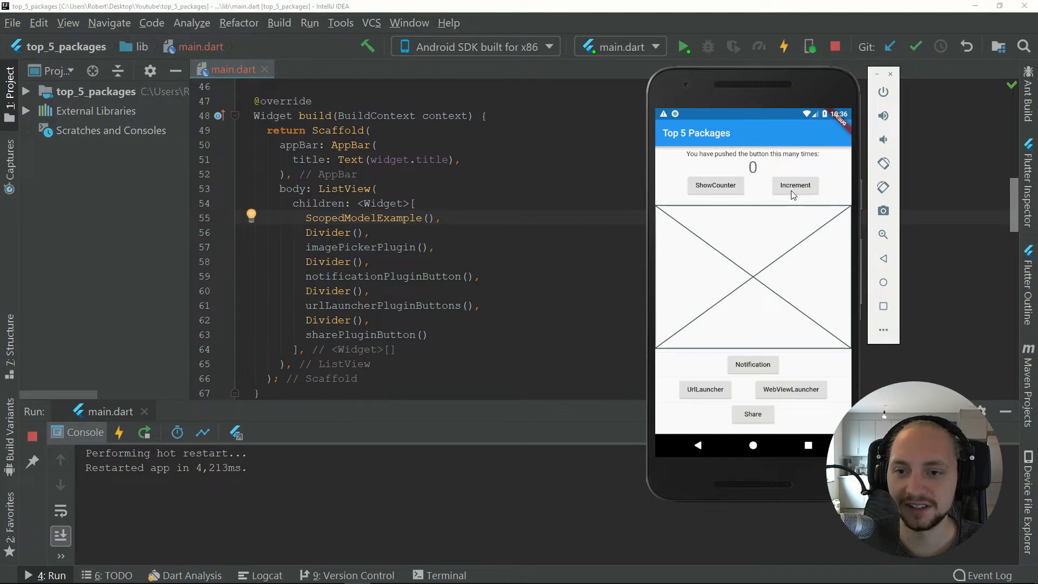
# Step: Tap the app's Increment button repeatedly until the counter reaches 11
pyautogui.click(795, 186)
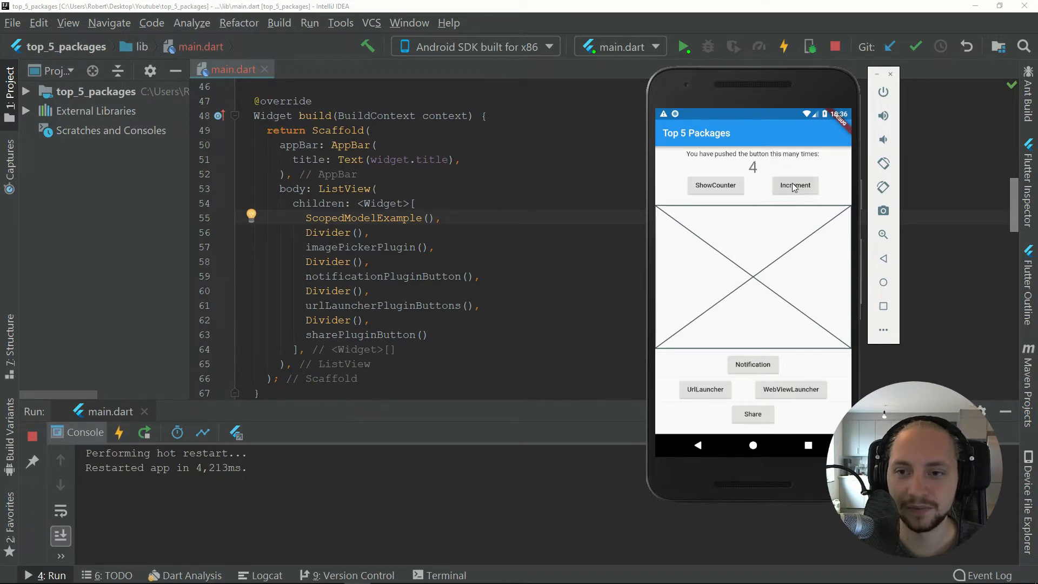
pyautogui.click(794, 186)
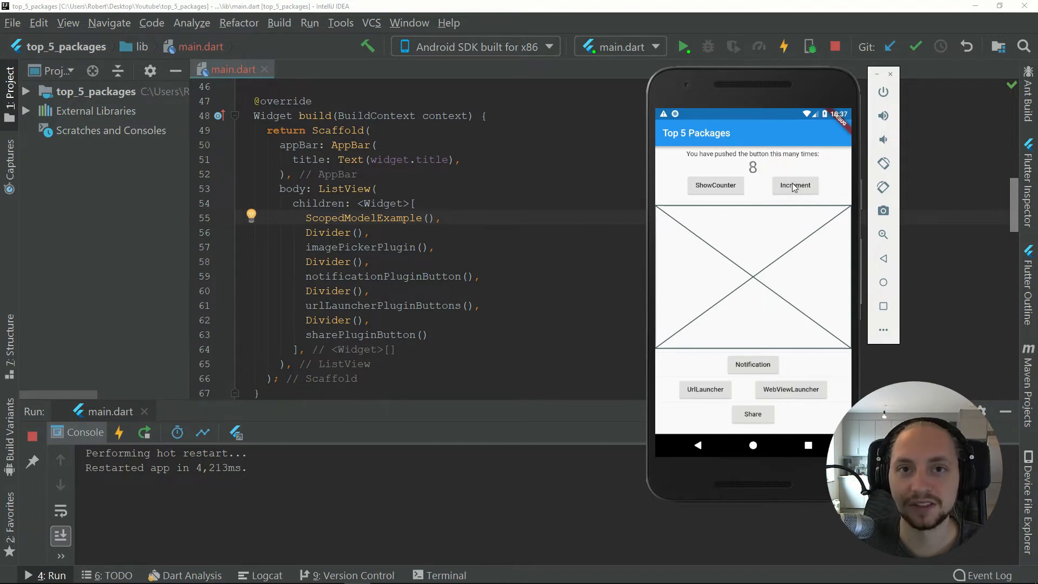
pyautogui.click(794, 185)
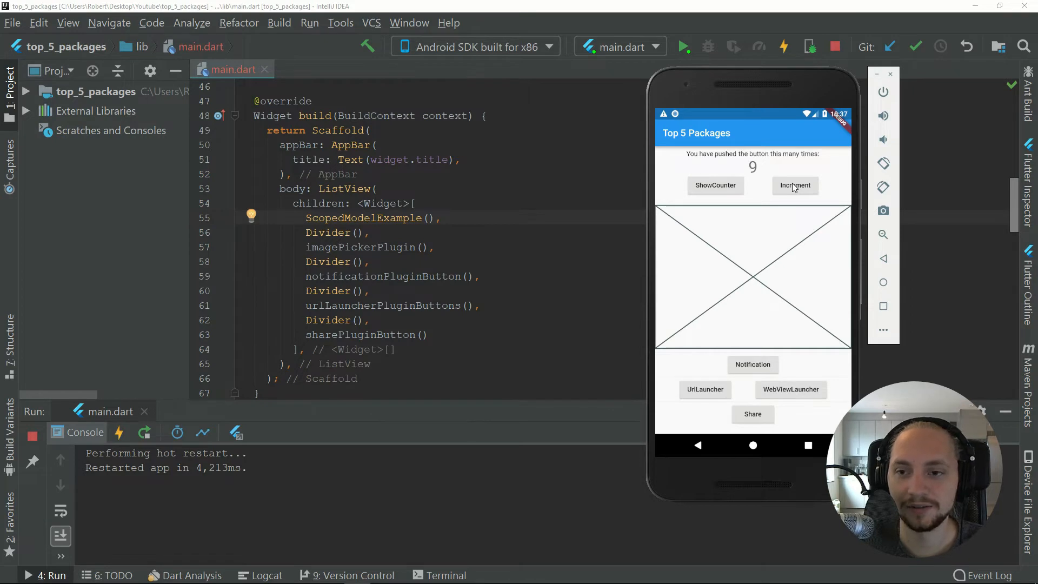
pyautogui.click(794, 186)
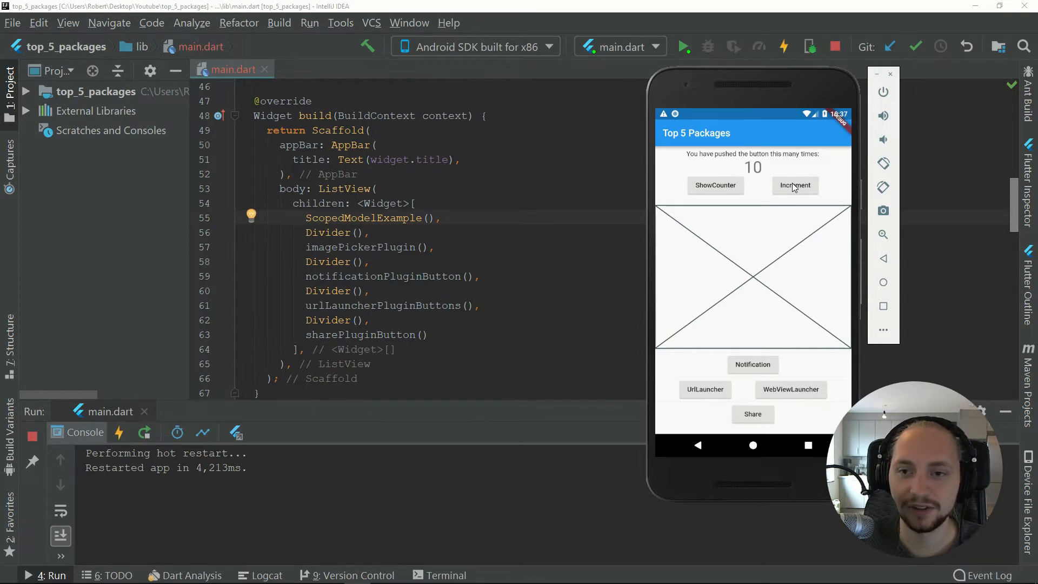
pyautogui.click(794, 185)
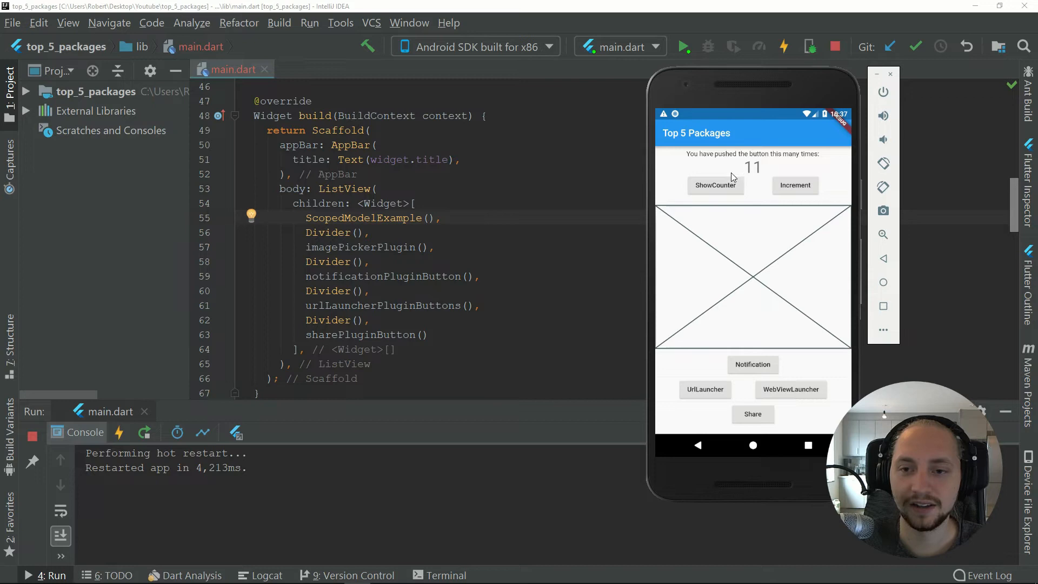
pyautogui.click(716, 185)
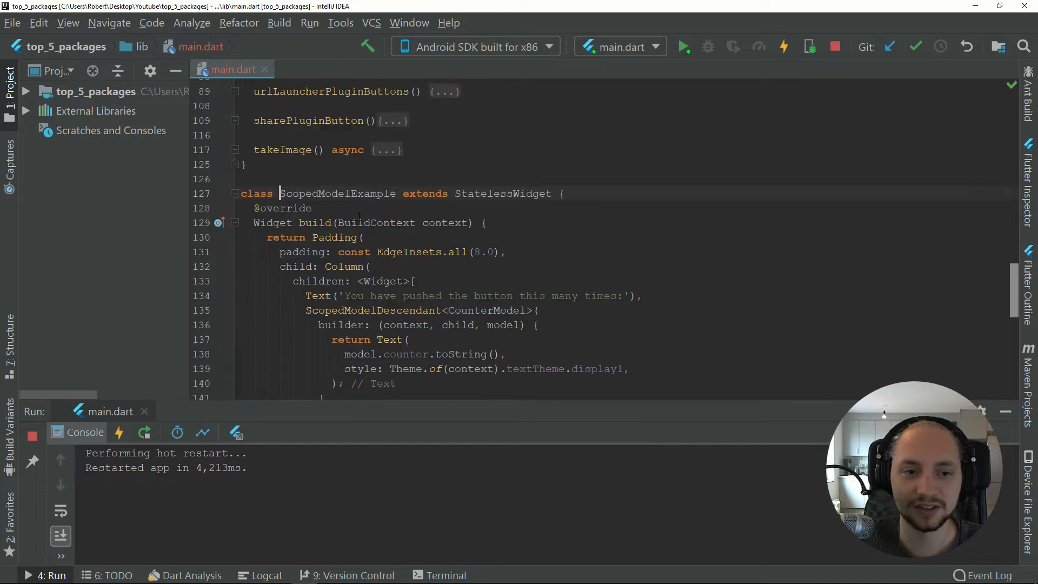
# Step: Scroll main.dart to ShowCounter, highlighting ScopedModelDescendant and the counter-to-text expression
pyautogui.scroll(-3)
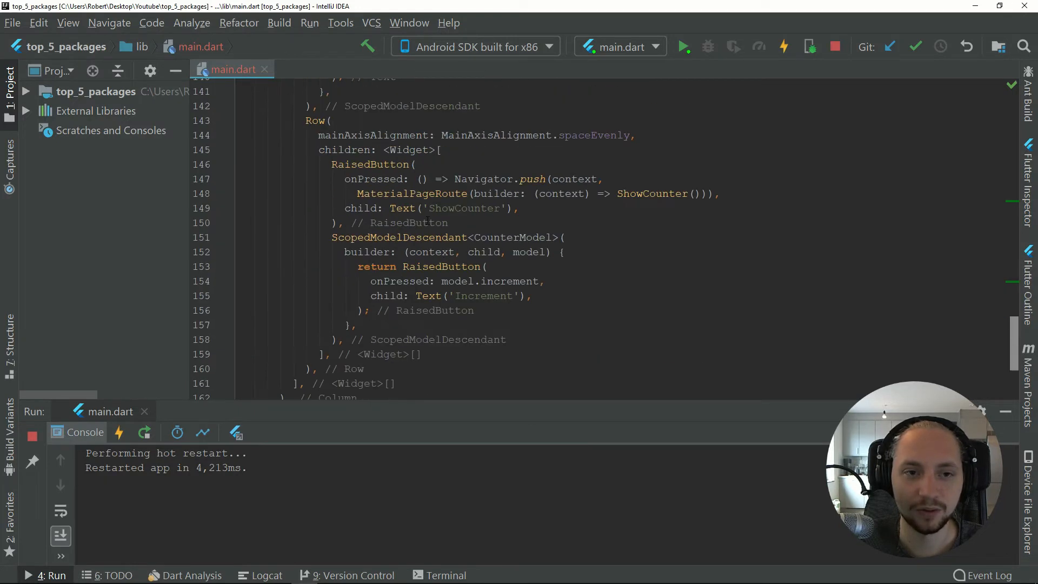
pyautogui.doubleClick(629, 193)
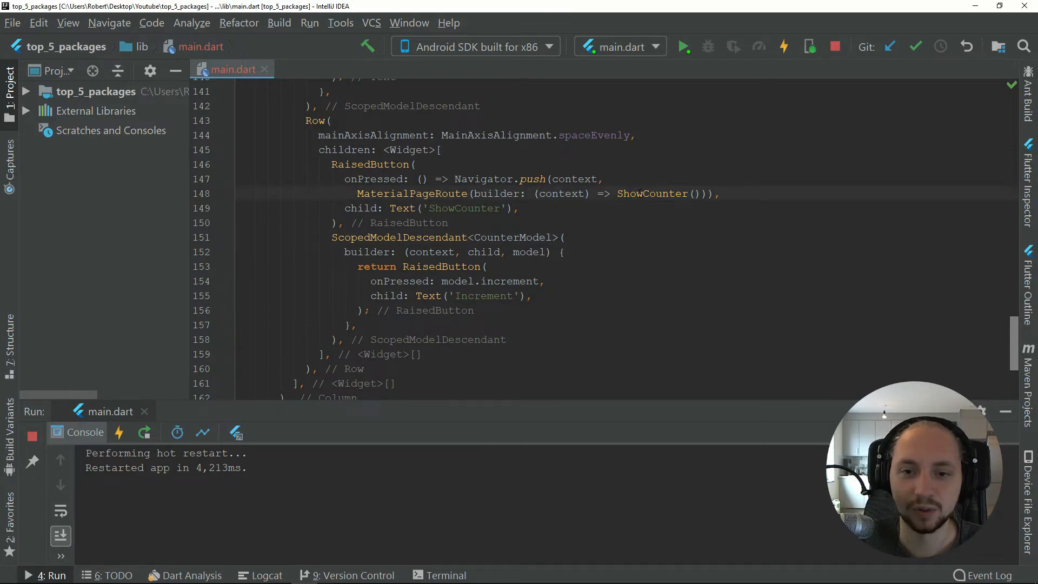
pyautogui.scroll(-3)
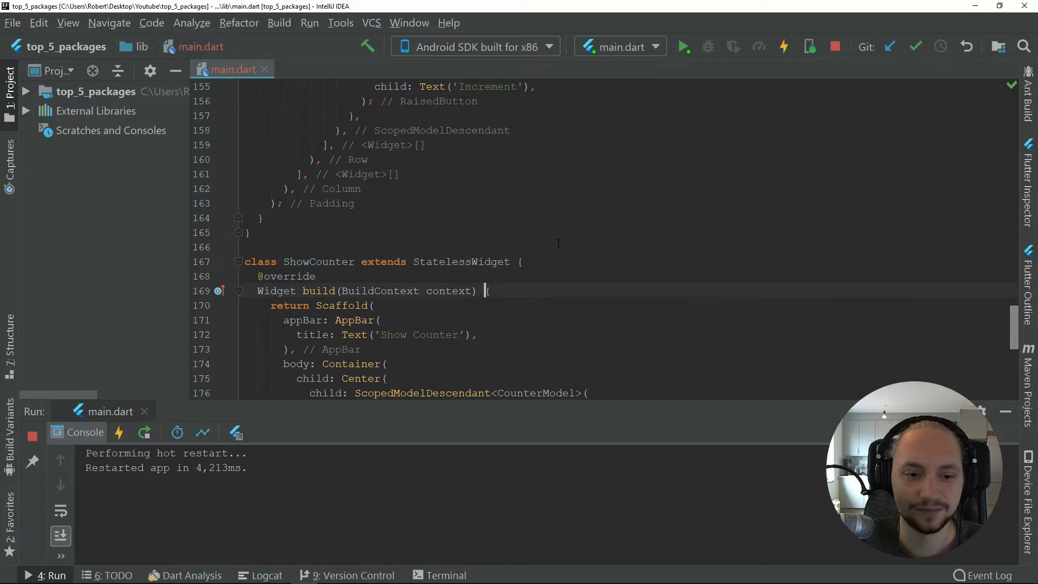
pyautogui.scroll(-3)
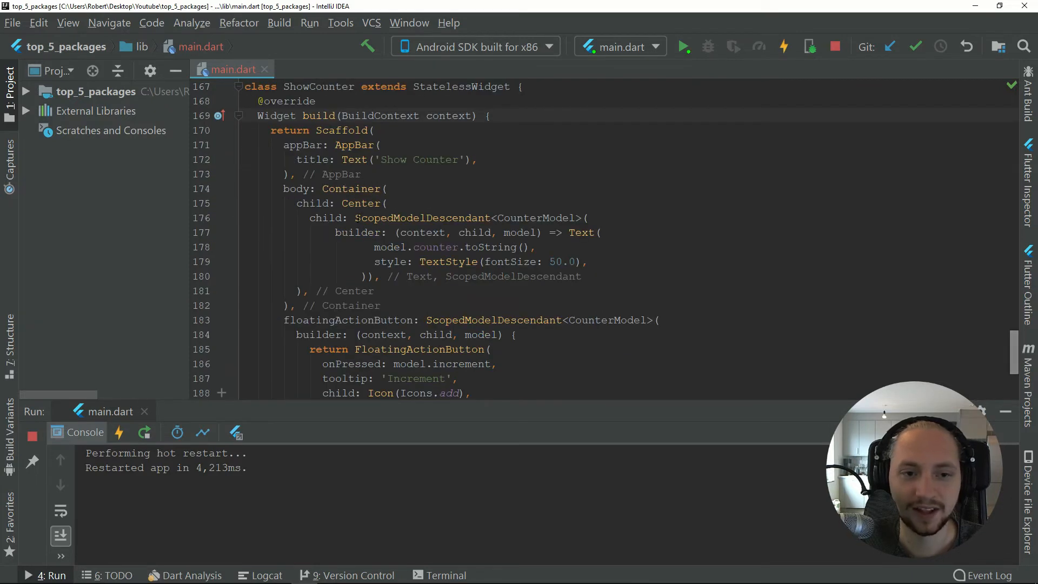
pyautogui.doubleClick(423, 217)
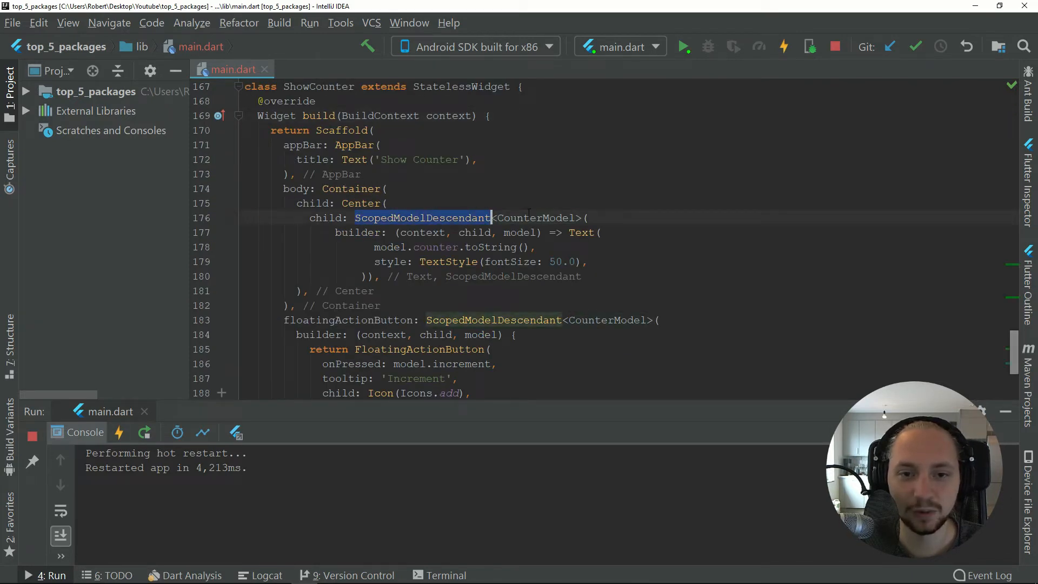
pyautogui.doubleClick(536, 218)
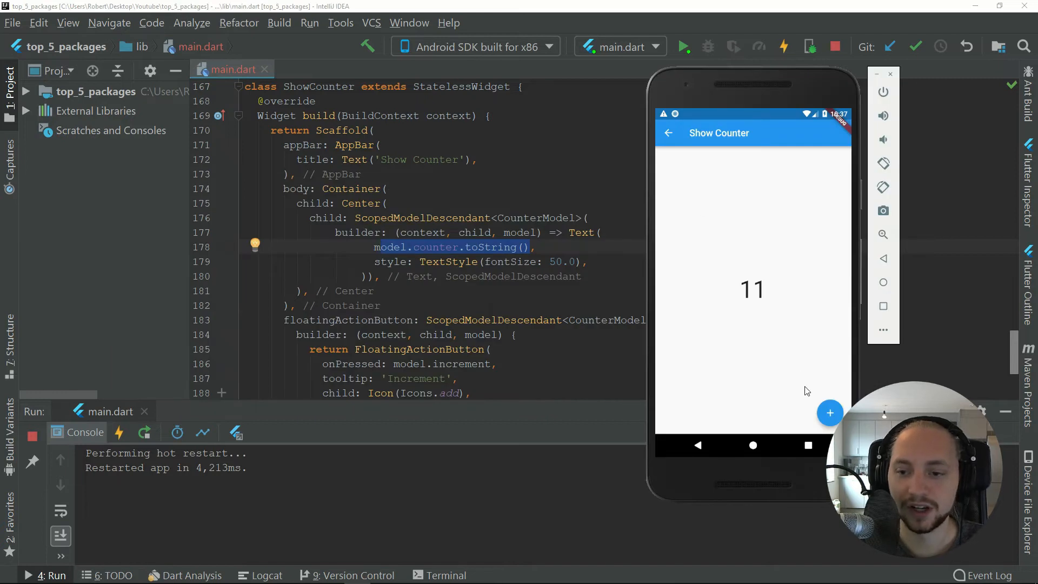
pyautogui.moveTo(803, 413)
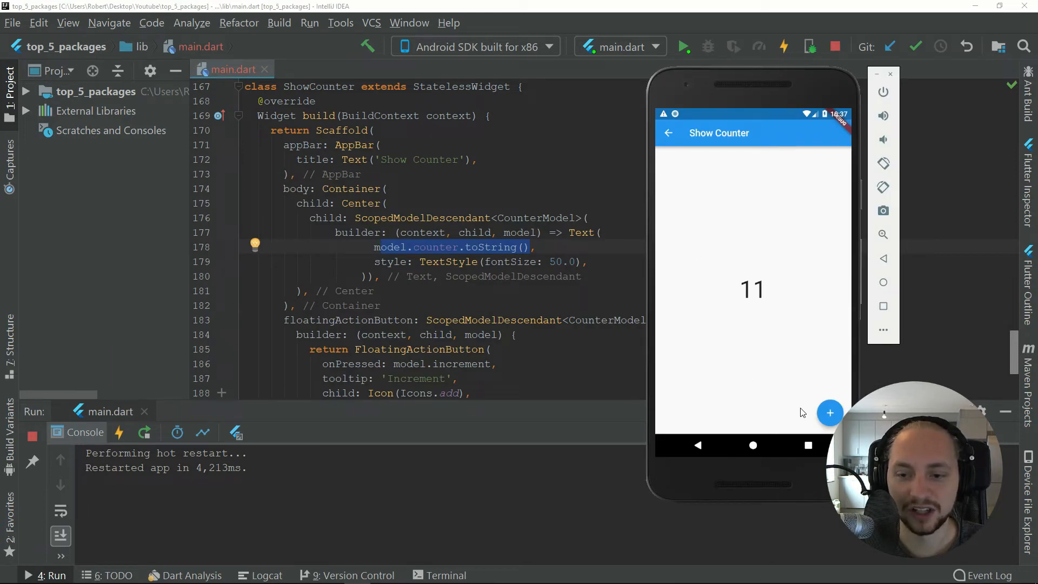
# Step: Raise the counter to 16 on the Show Counter page and return to the main page
pyautogui.click(830, 413)
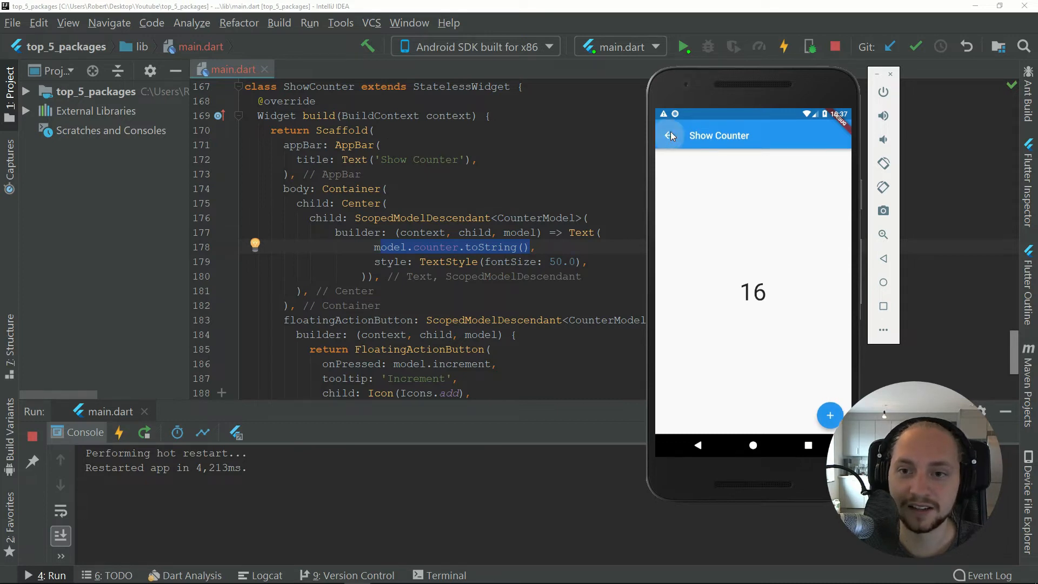
pyautogui.click(670, 135)
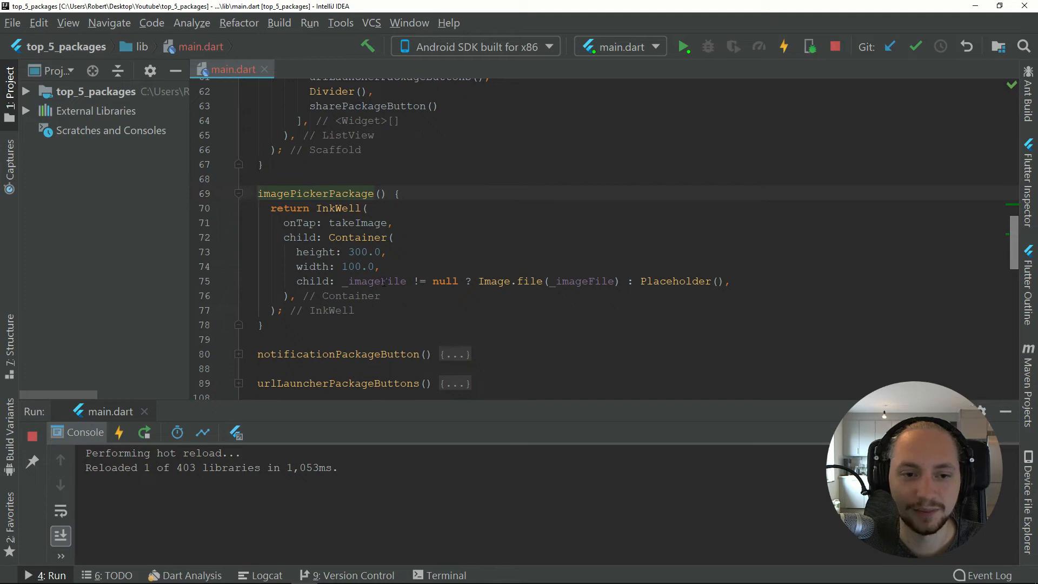
# Step: Highlight _imageFile, then scroll to takeImage where the picked image gets stored
pyautogui.doubleClick(374, 280)
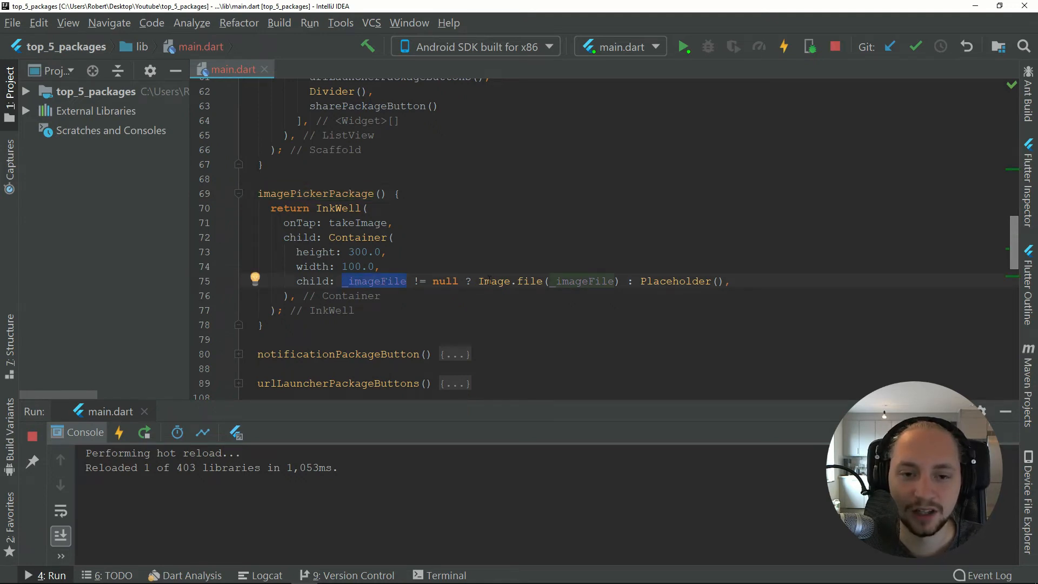
pyautogui.click(549, 281)
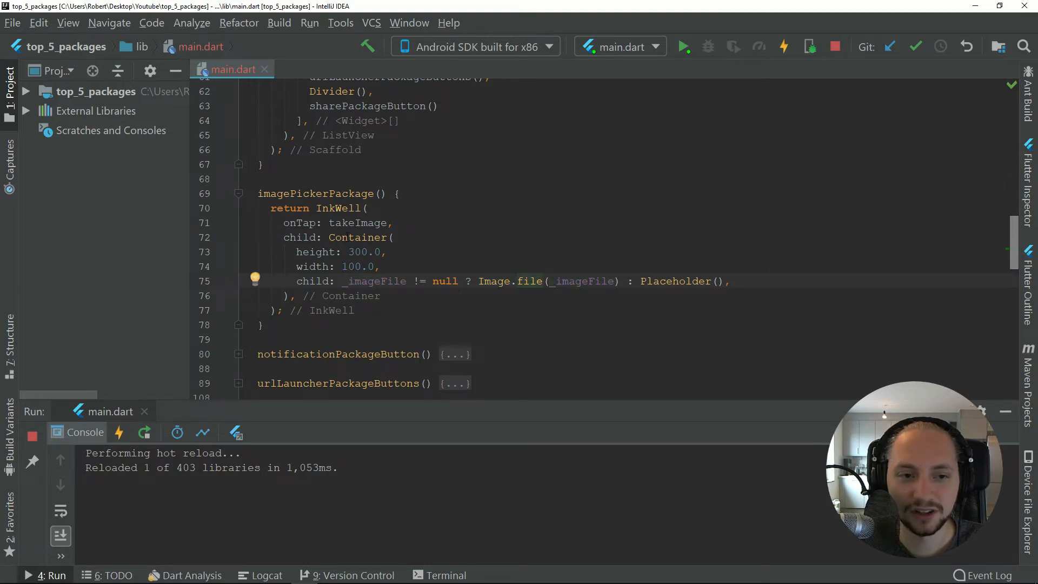
pyautogui.scroll(-3)
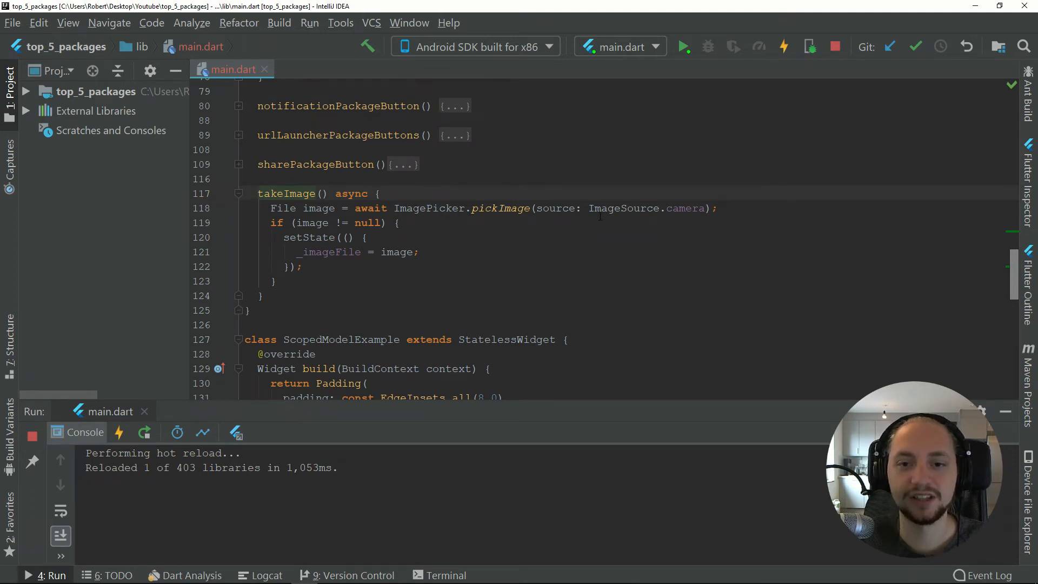
pyautogui.doubleClick(646, 207)
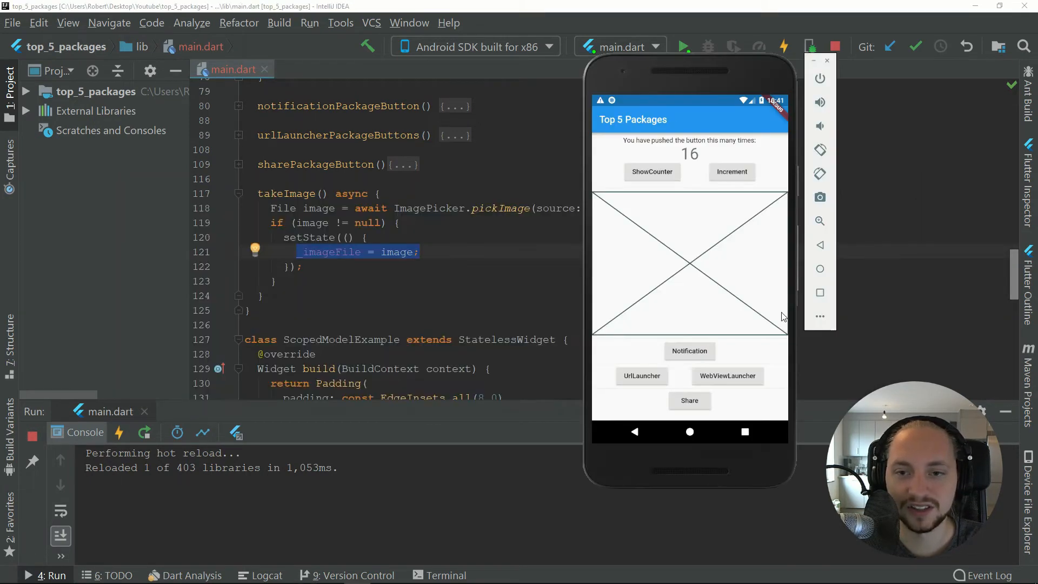
pyautogui.moveTo(670, 217)
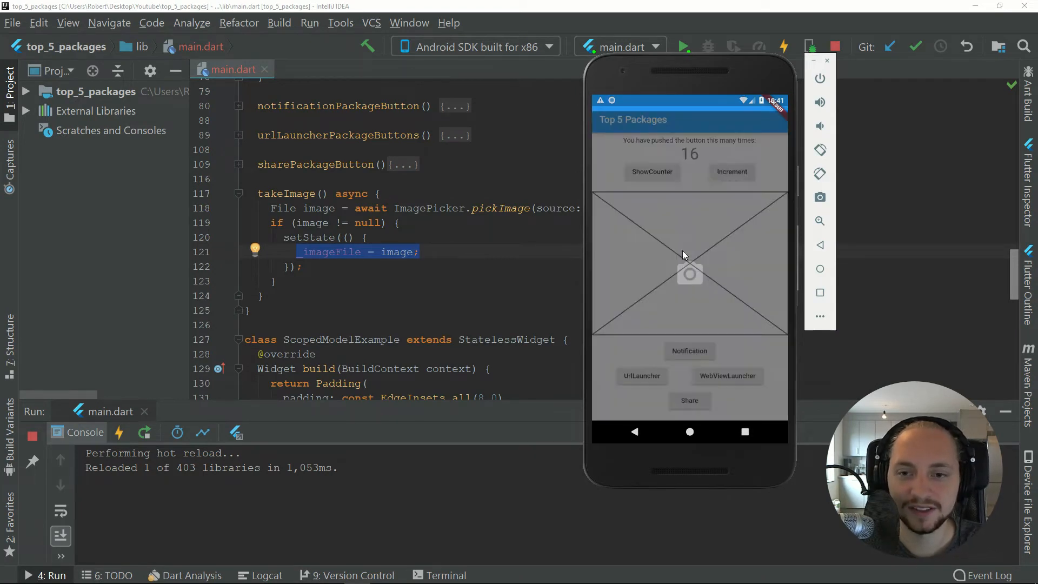
# Step: Photograph the virtual room with the emulator camera and accept the photo into the app
pyautogui.click(689, 274)
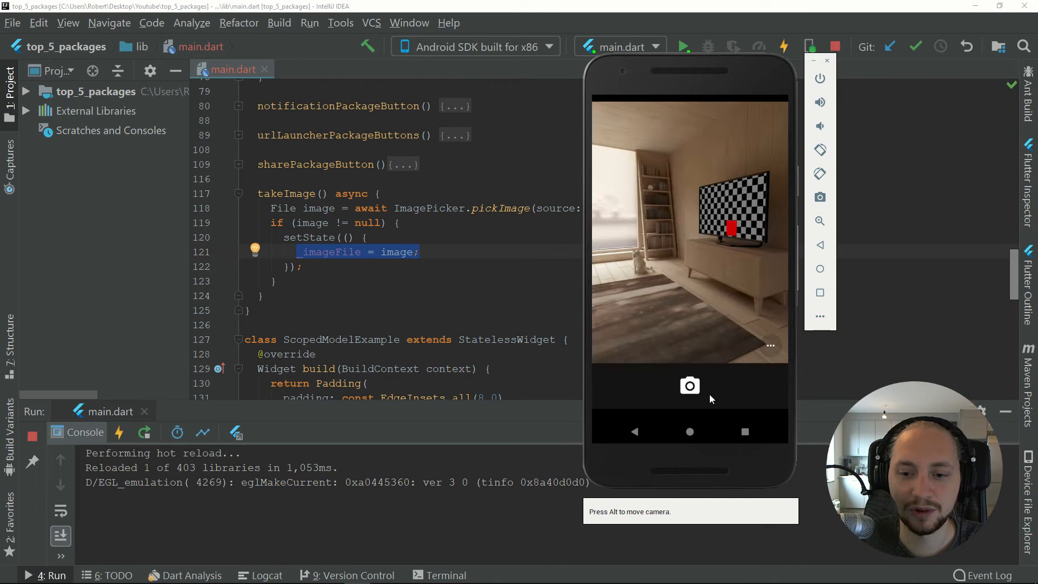
pyautogui.click(689, 386)
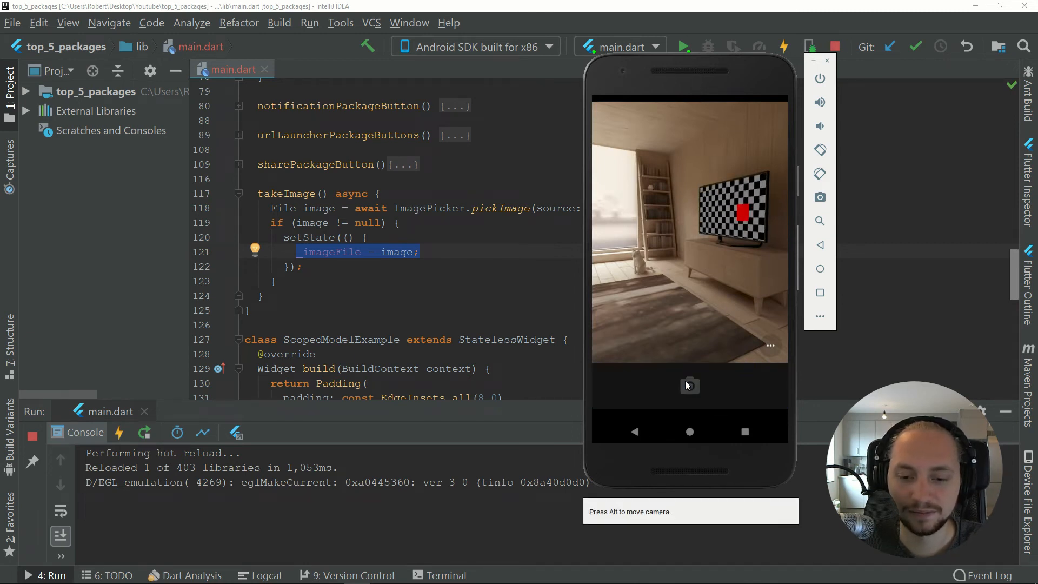
pyautogui.click(690, 385)
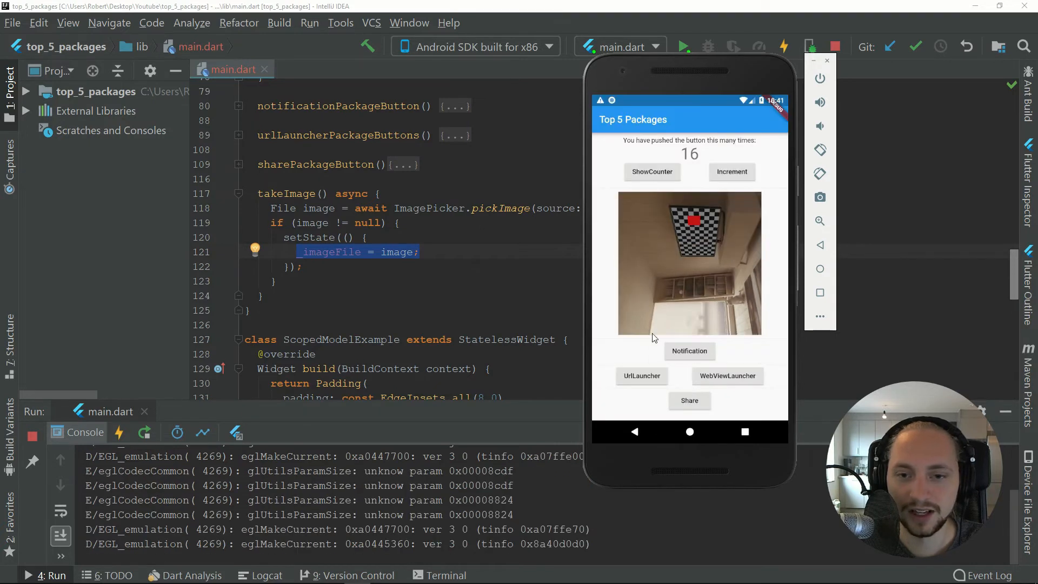
pyautogui.moveTo(639, 225)
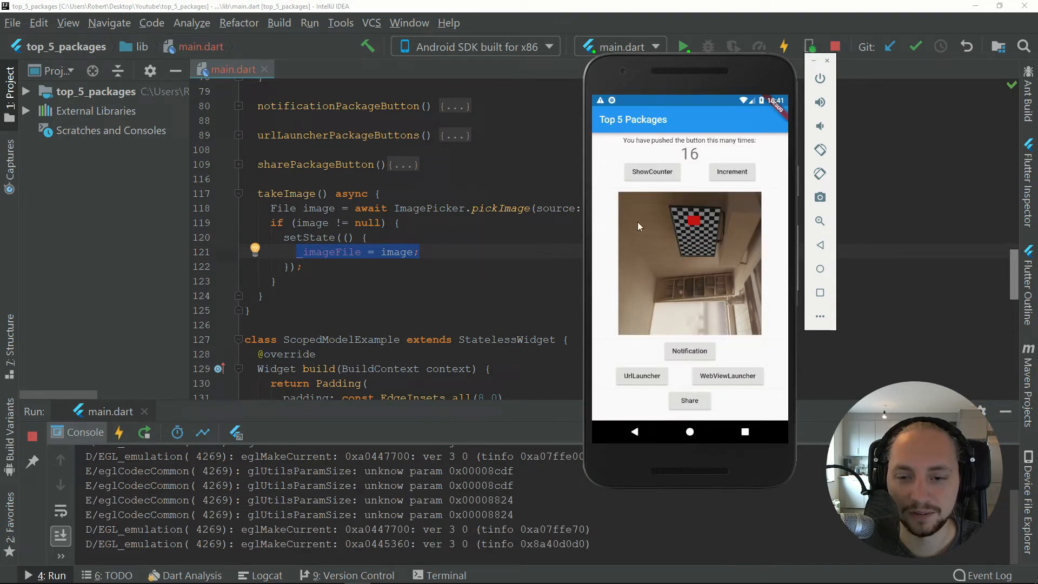
pyautogui.moveTo(614, 247)
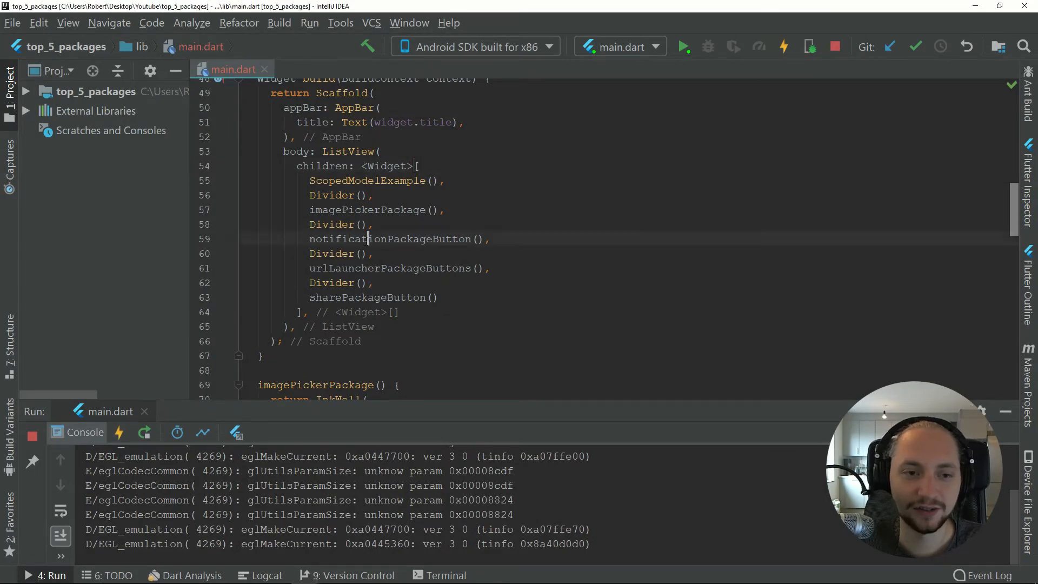
# Step: Scroll to notificationPackageButton and highlight the notification reference in onPressed
pyautogui.scroll(-3)
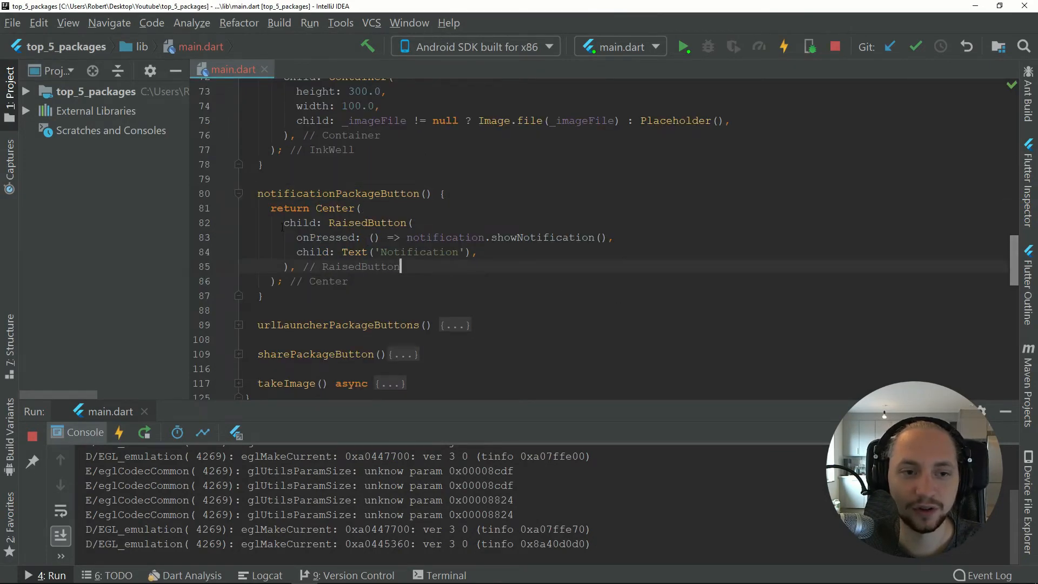
pyautogui.doubleClick(445, 237)
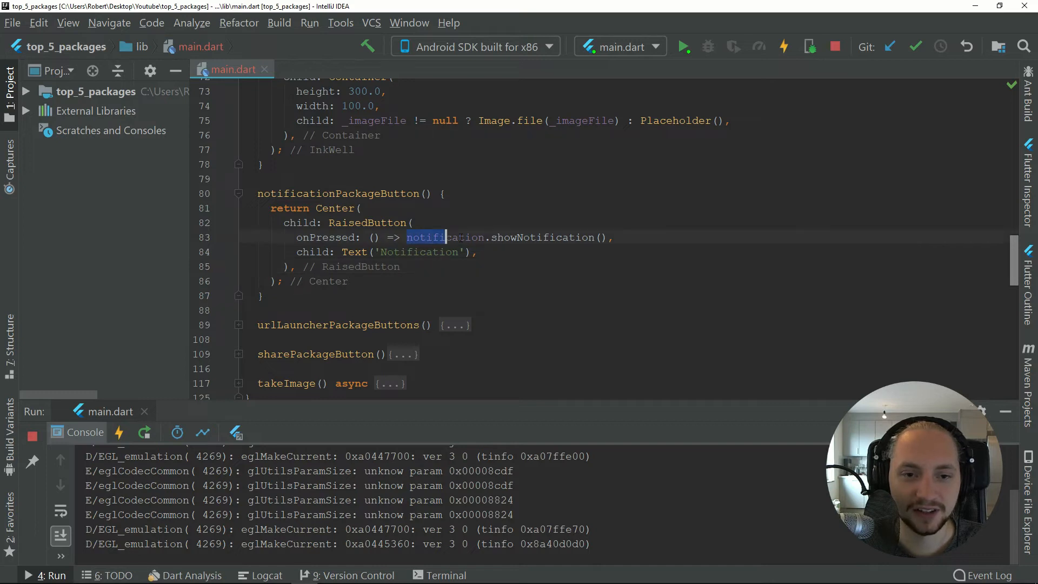
pyautogui.doubleClick(446, 237)
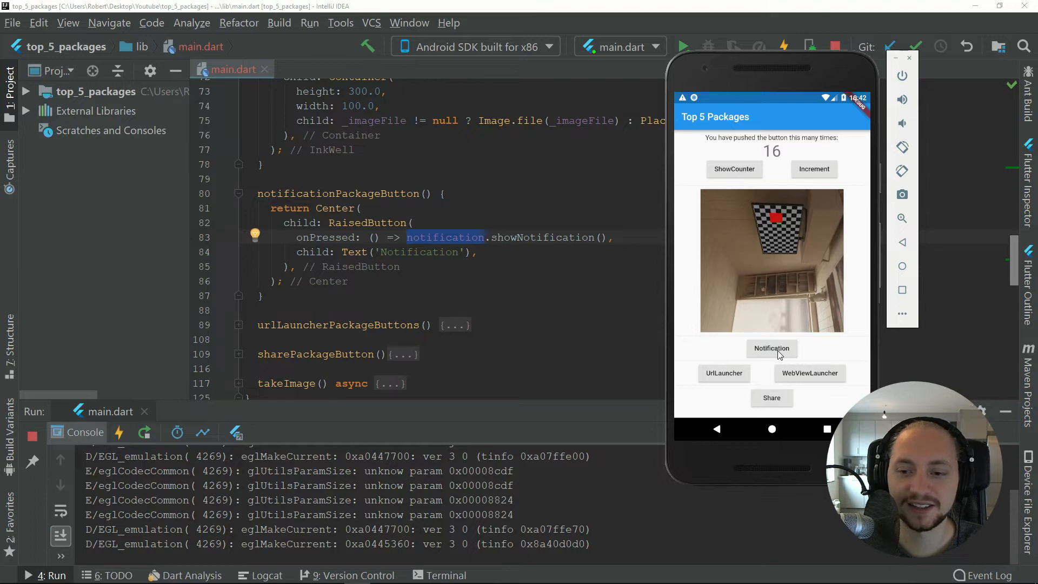
# Step: Jump to showNotification's definition in NoficationPlugin.dart and scroll through its methods
pyautogui.click(446, 237)
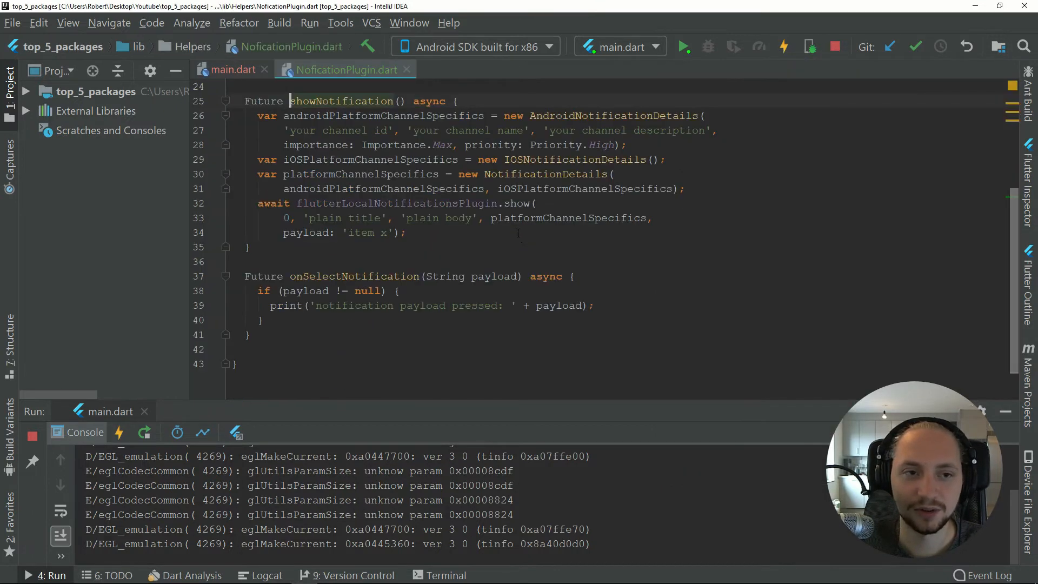
pyautogui.scroll(3)
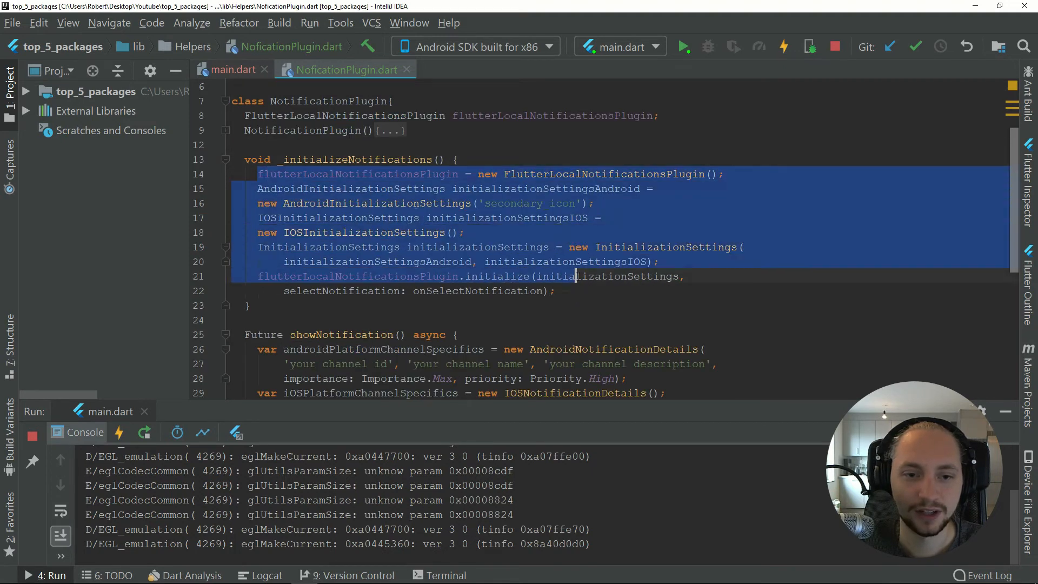
pyautogui.scroll(-3)
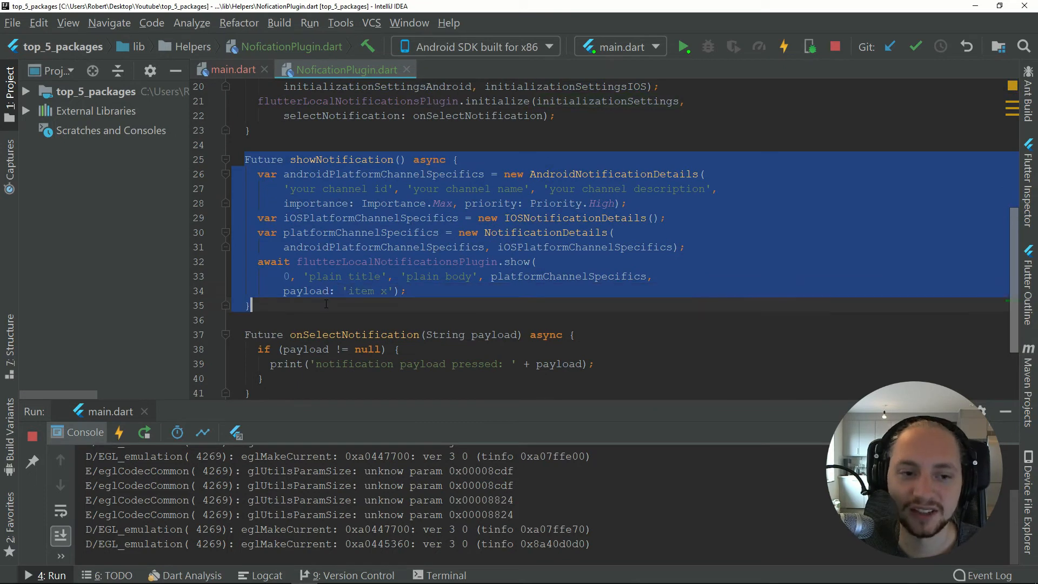
pyautogui.moveTo(258, 186)
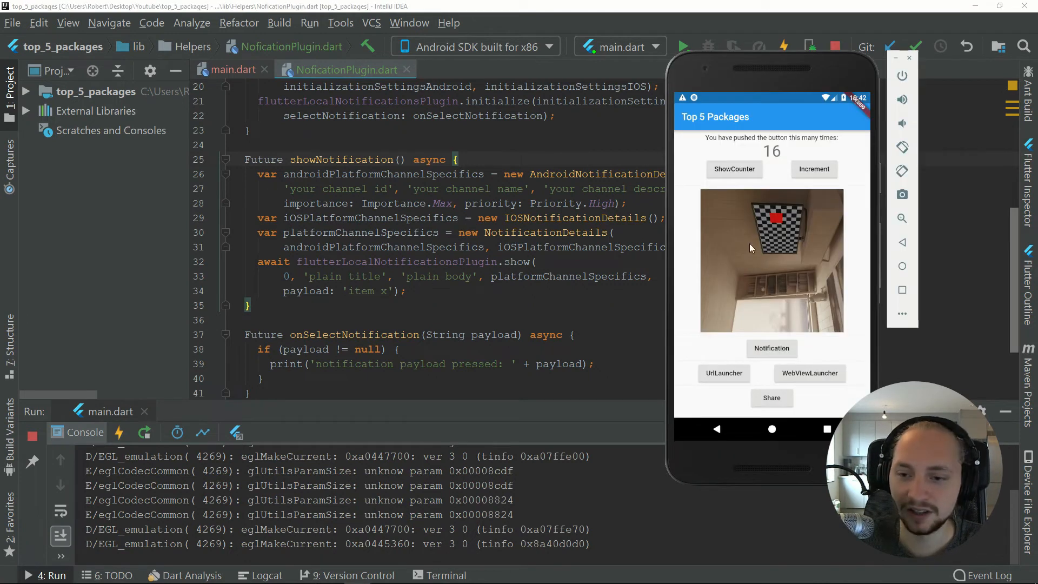
# Step: Return to main.dart and inspect the urlLauncher reference in urlLauncherPackageButtons' first button
pyautogui.click(772, 349)
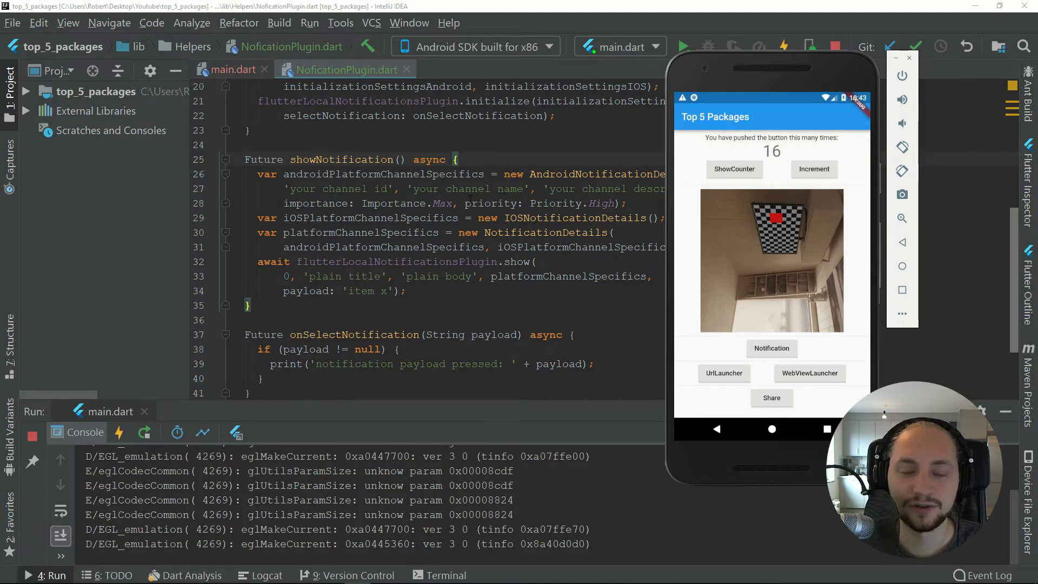
pyautogui.click(233, 69)
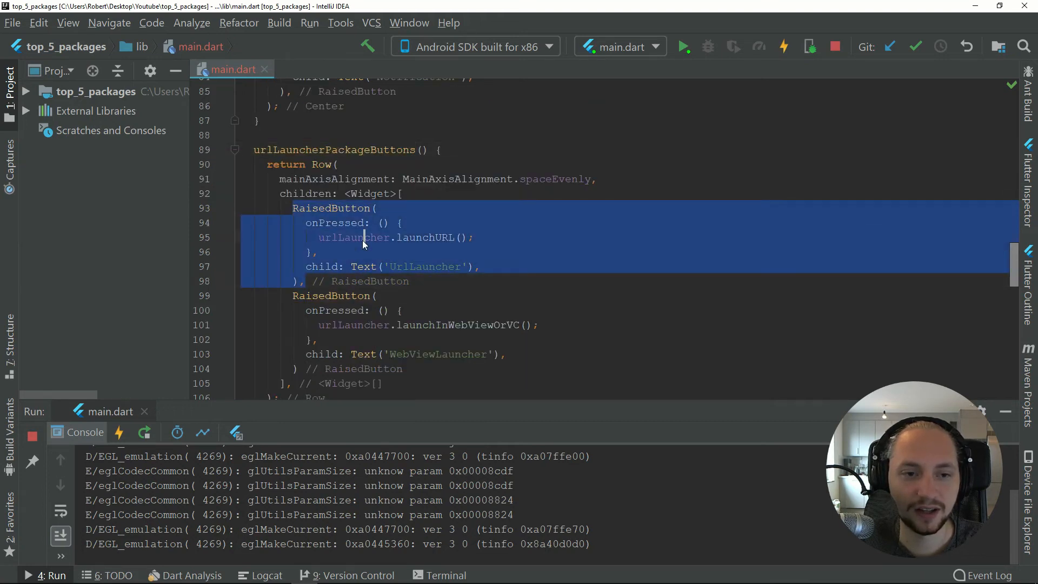
pyautogui.doubleClick(354, 237)
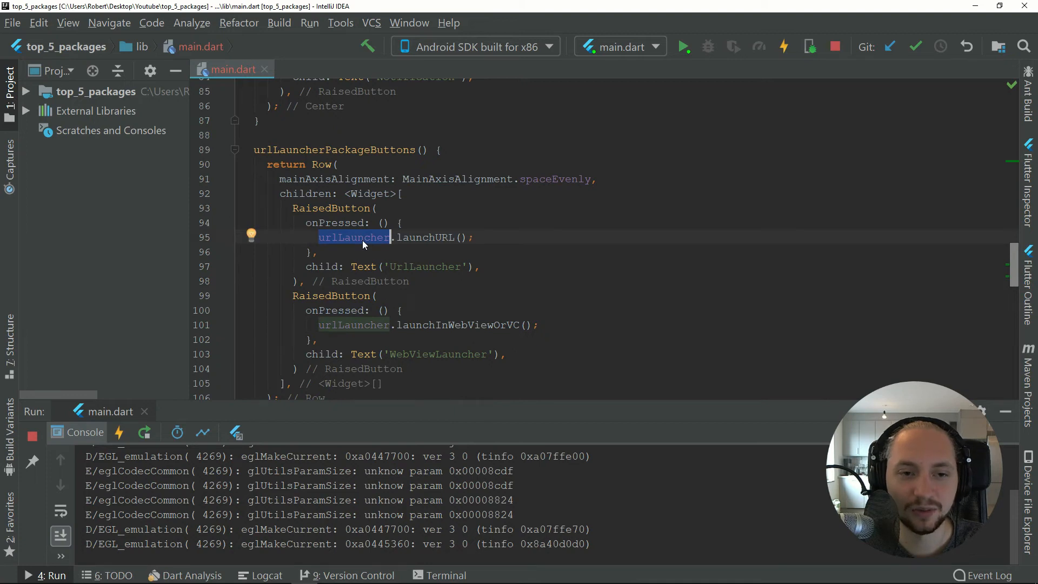
pyautogui.click(318, 251)
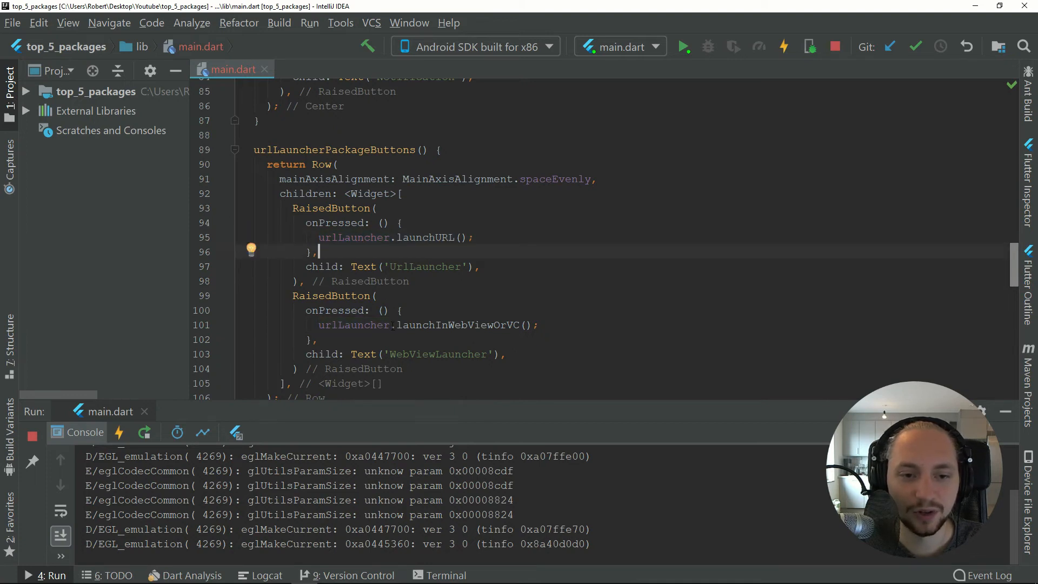
pyautogui.press('alt+tab')
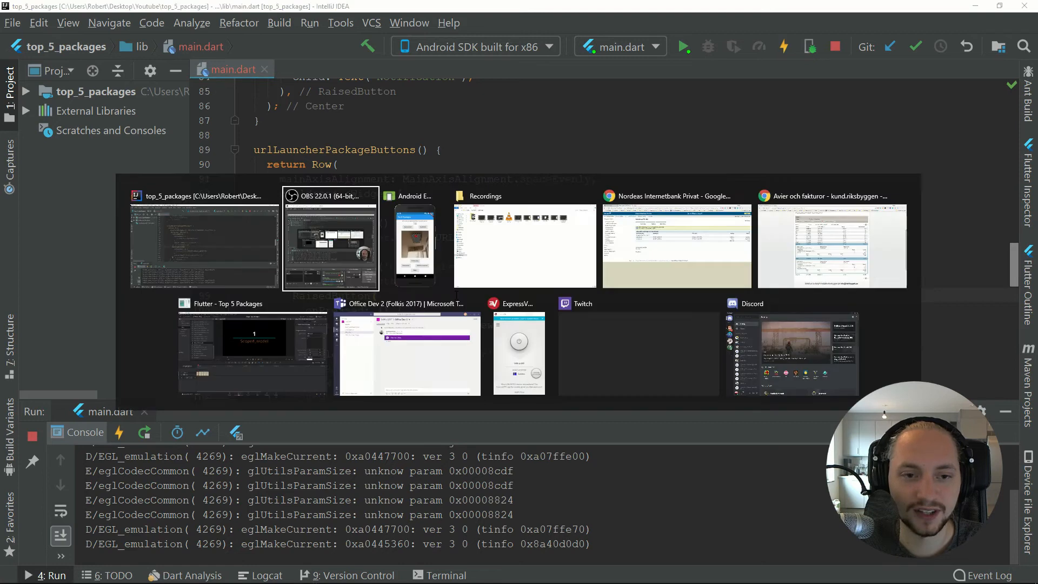
# Step: Open flutter.io via UrlLauncher and then via the in-app WebViewLauncher, returning each time
pyautogui.click(412, 245)
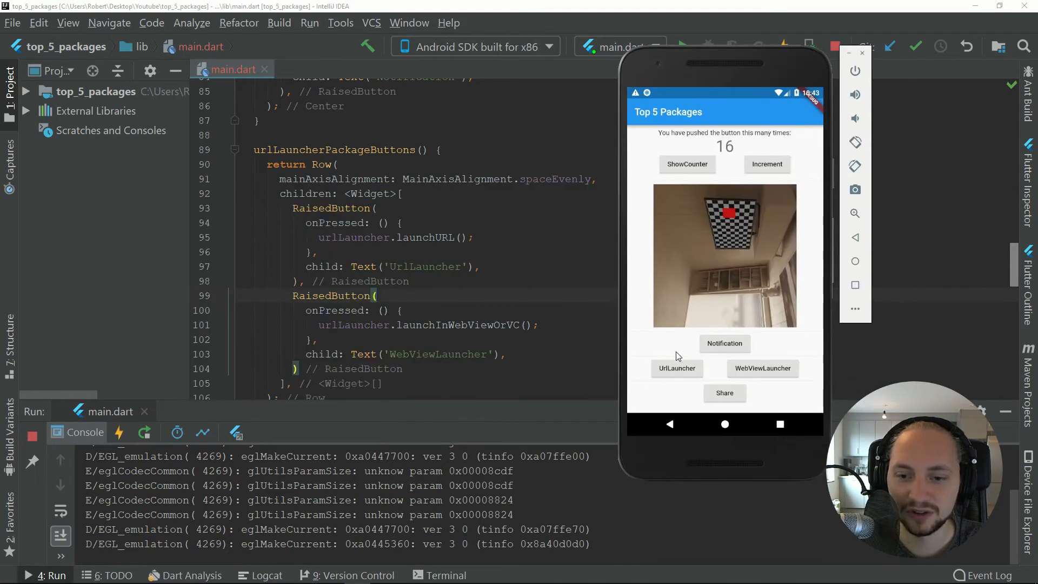
pyautogui.moveTo(676, 374)
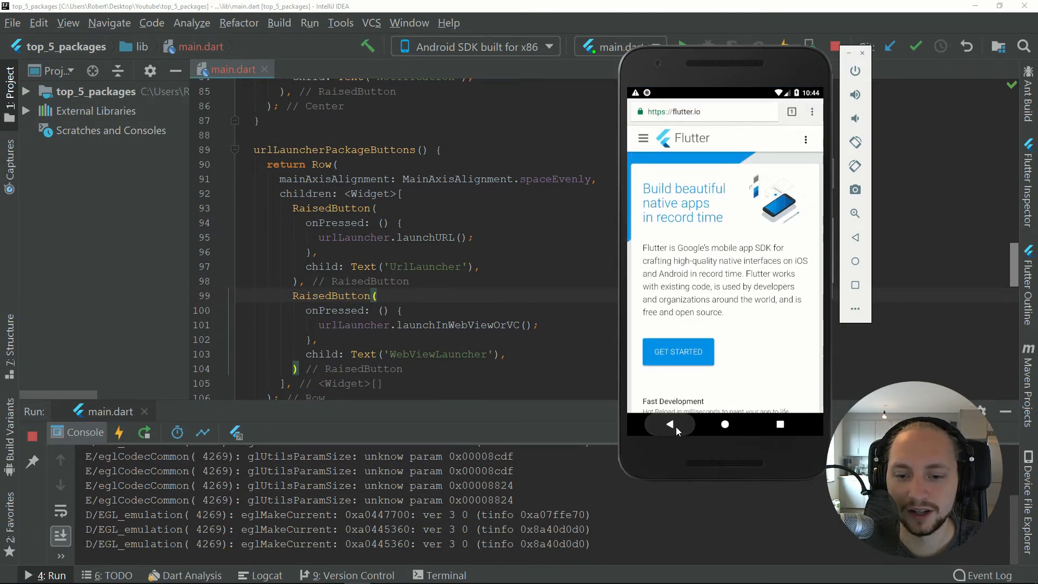
pyautogui.click(669, 425)
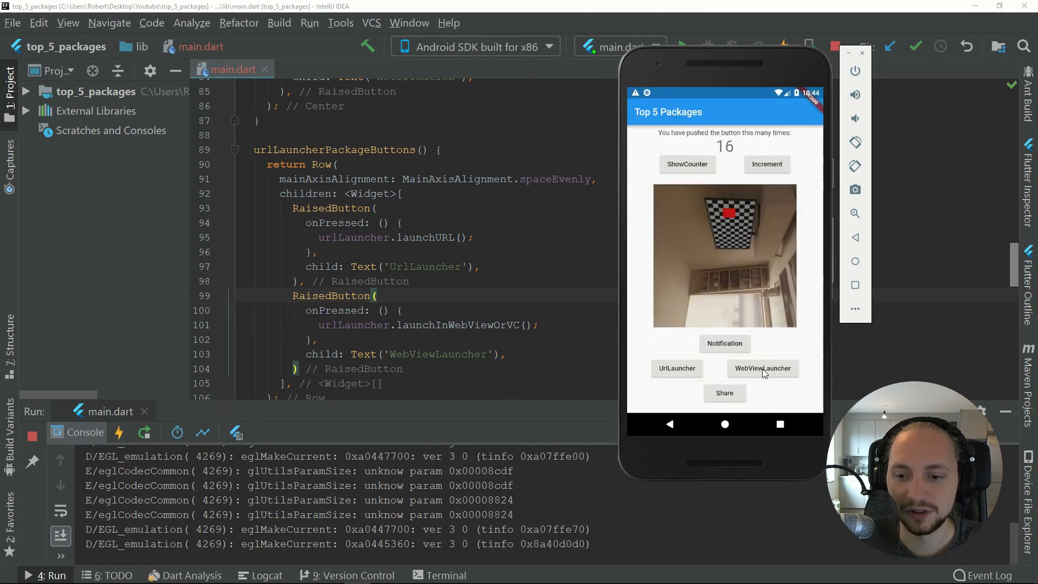
pyautogui.click(762, 369)
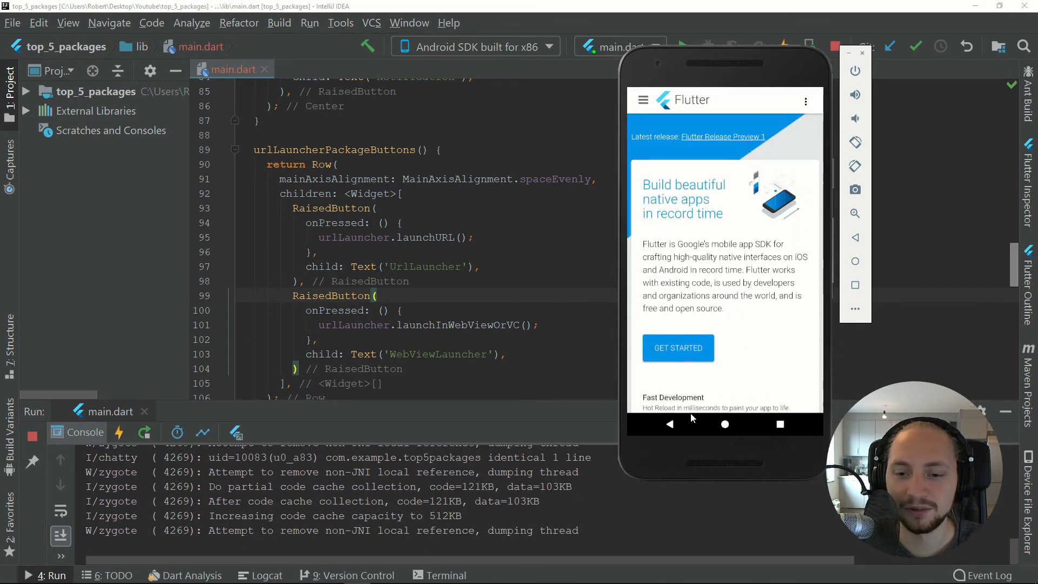
pyautogui.click(669, 424)
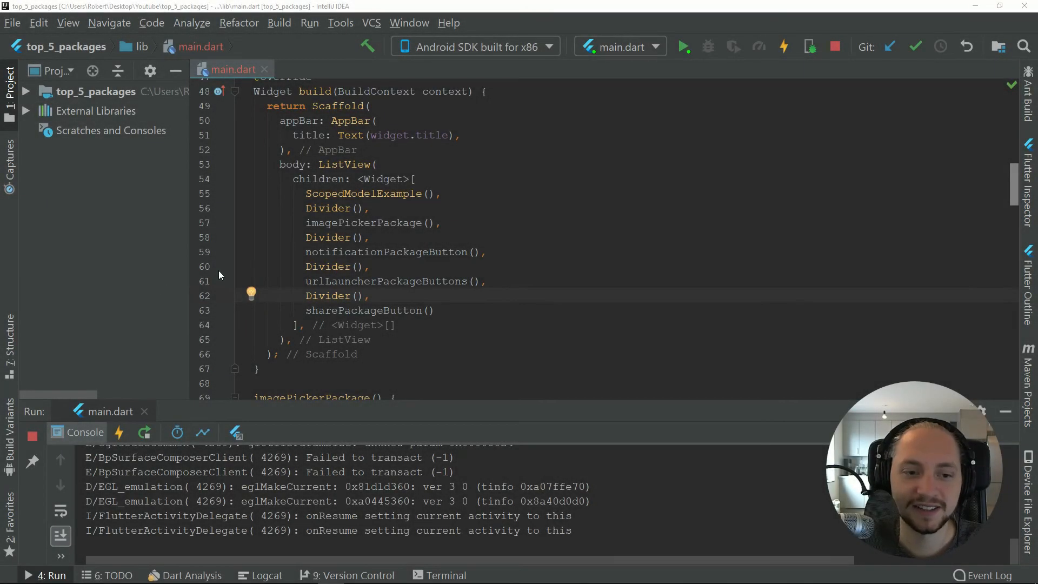
pyautogui.scroll(-3)
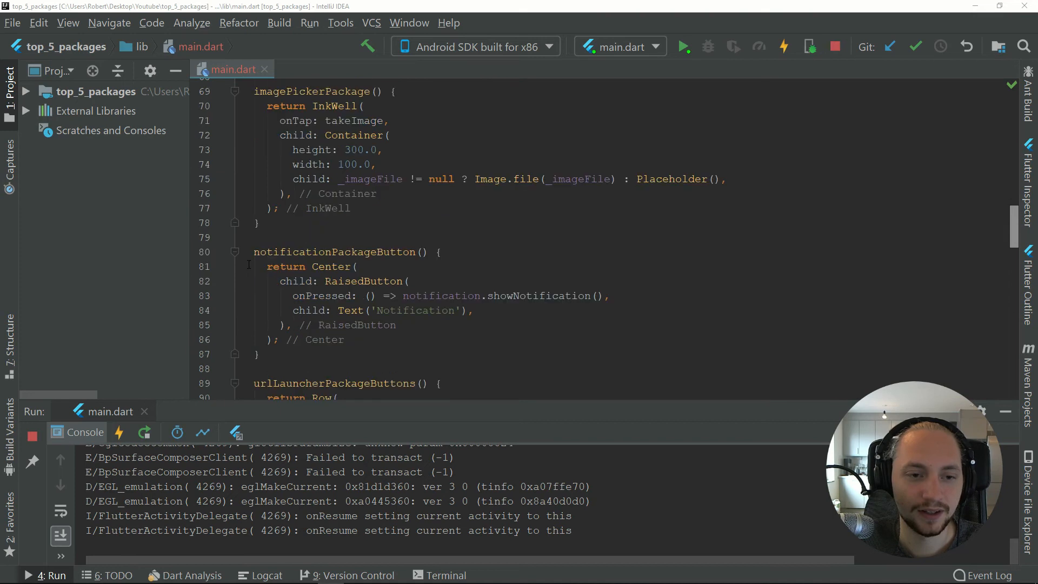
pyautogui.scroll(3)
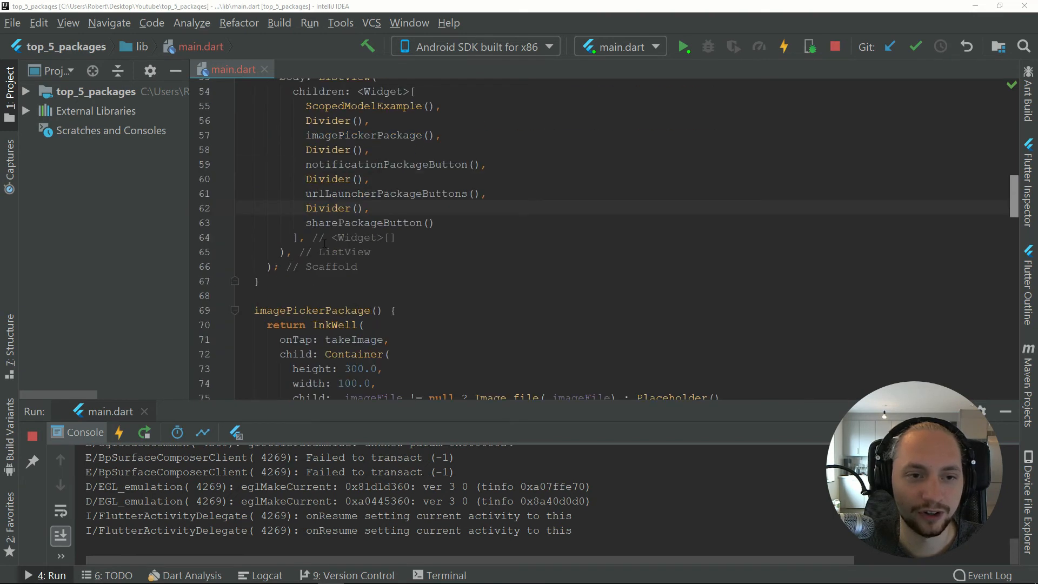
pyautogui.scroll(-3)
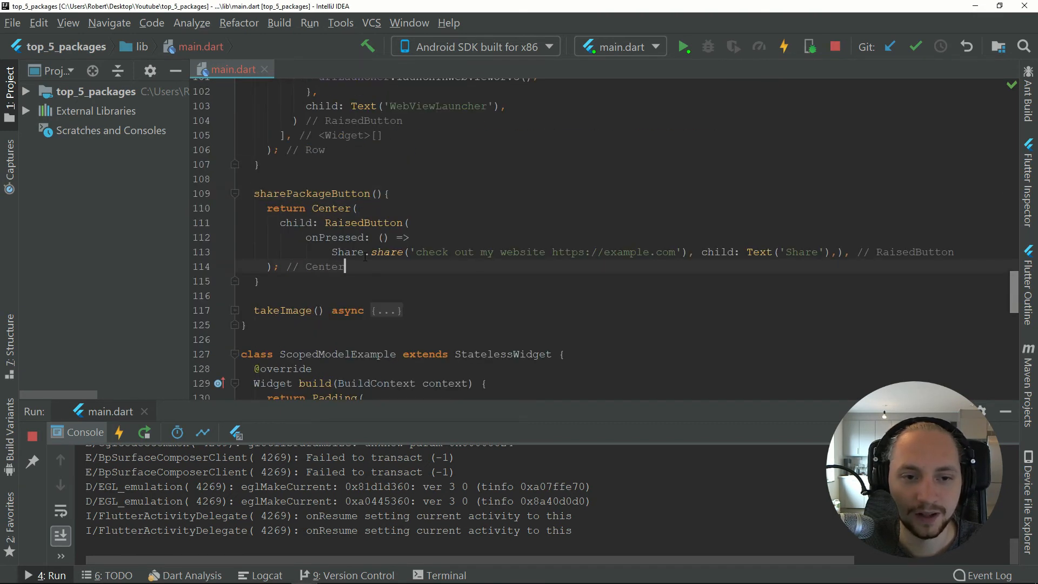
pyautogui.doubleClick(387, 251)
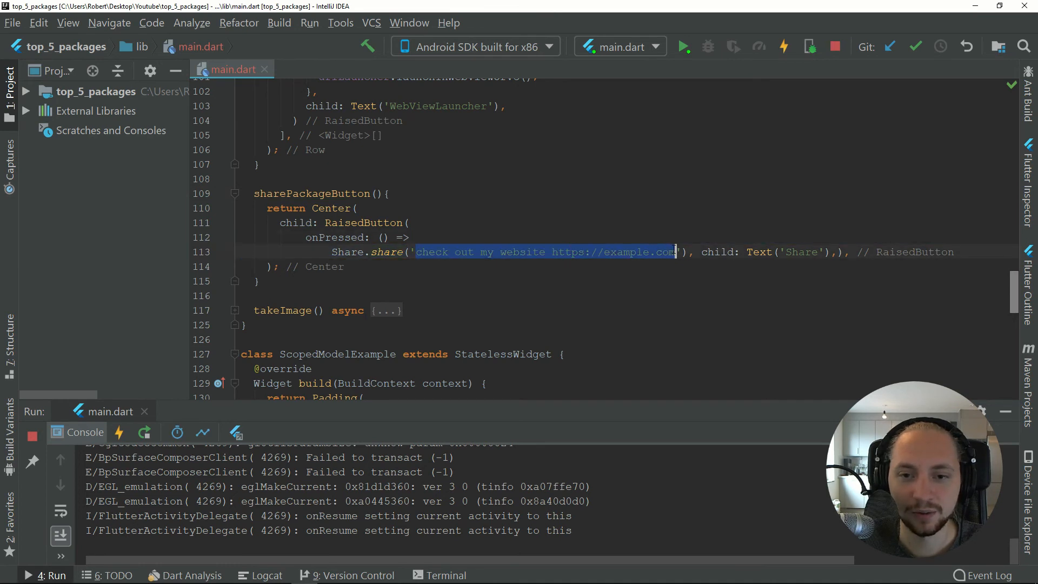
pyautogui.moveTo(669, 253)
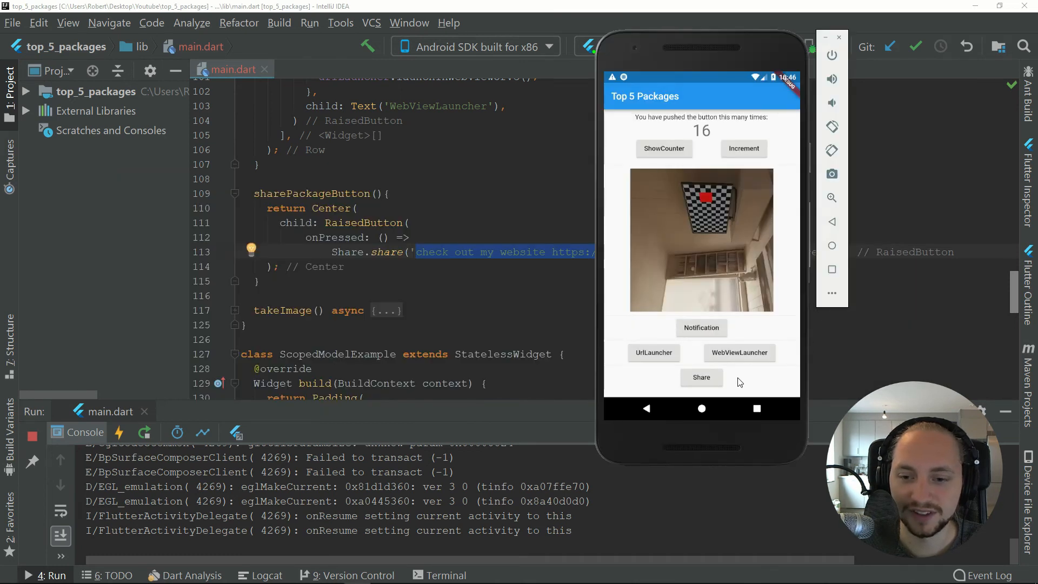
# Step: Share the website message from the emulator app, bringing up the Android 'Share with' sheet
pyautogui.click(702, 378)
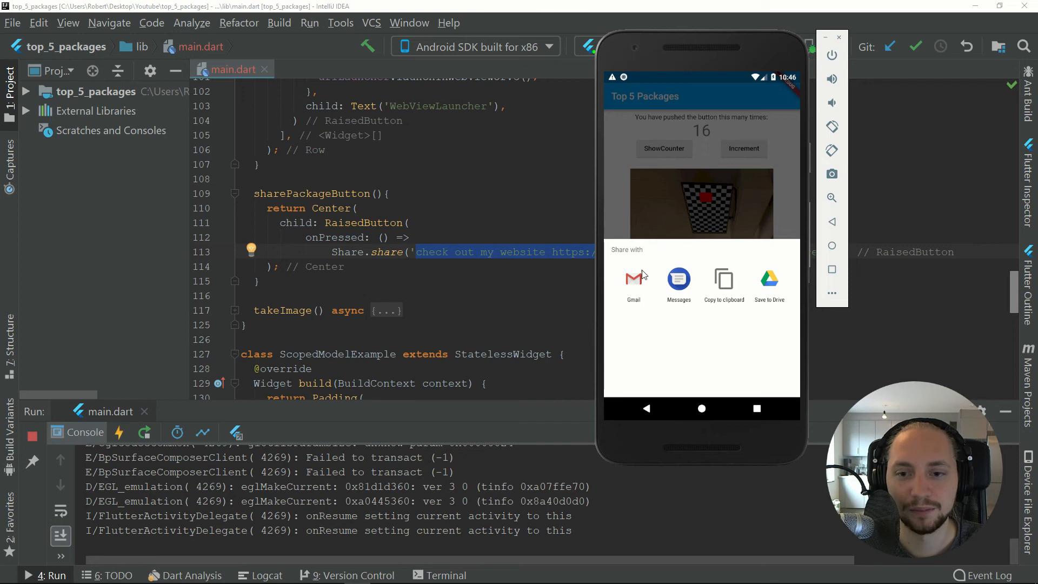
pyautogui.moveTo(631, 275)
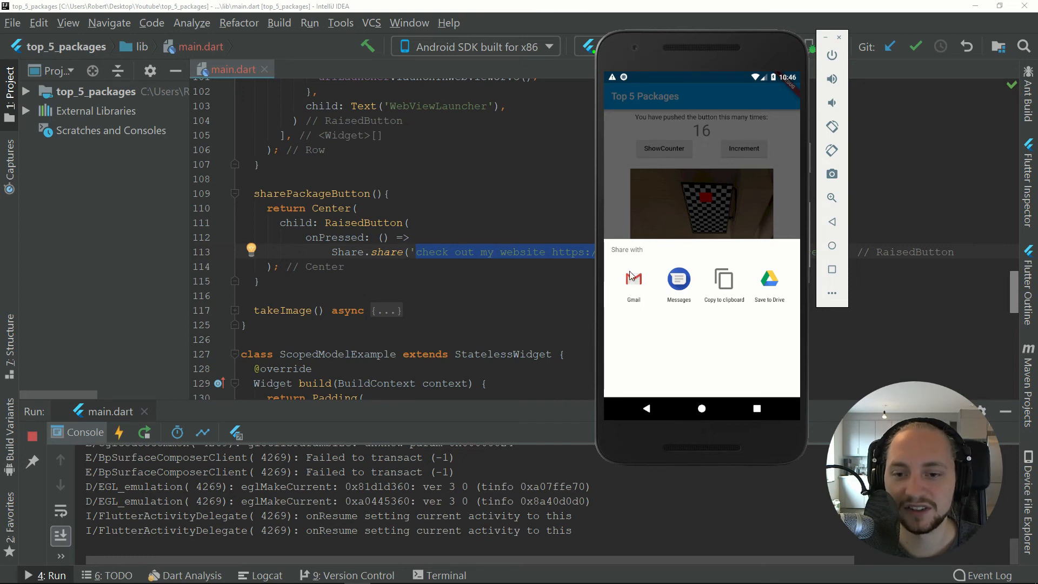
pyautogui.moveTo(626, 210)
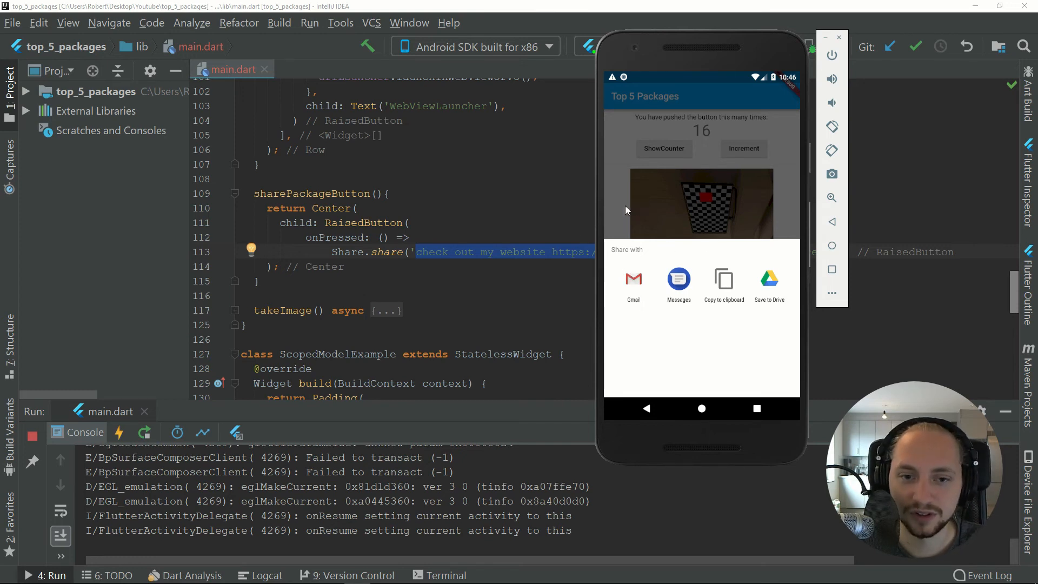
pyautogui.moveTo(546, 248)
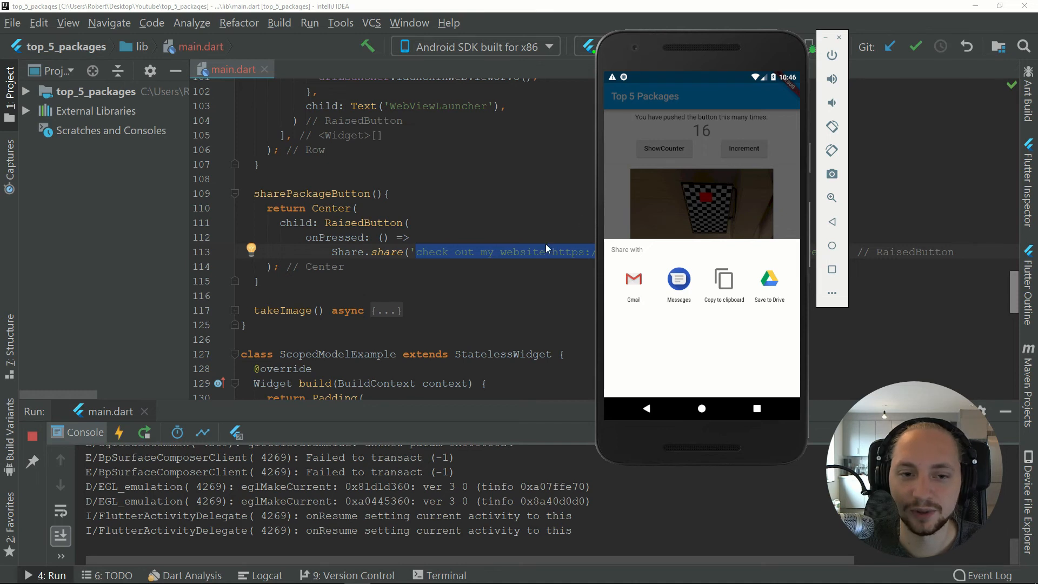
pyautogui.moveTo(510, 262)
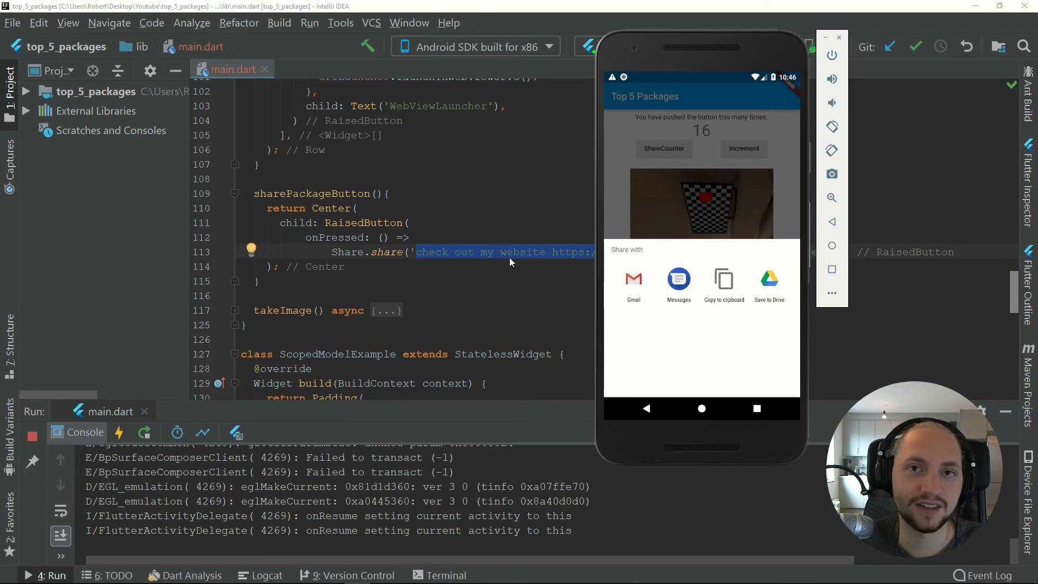
pyautogui.moveTo(504, 258)
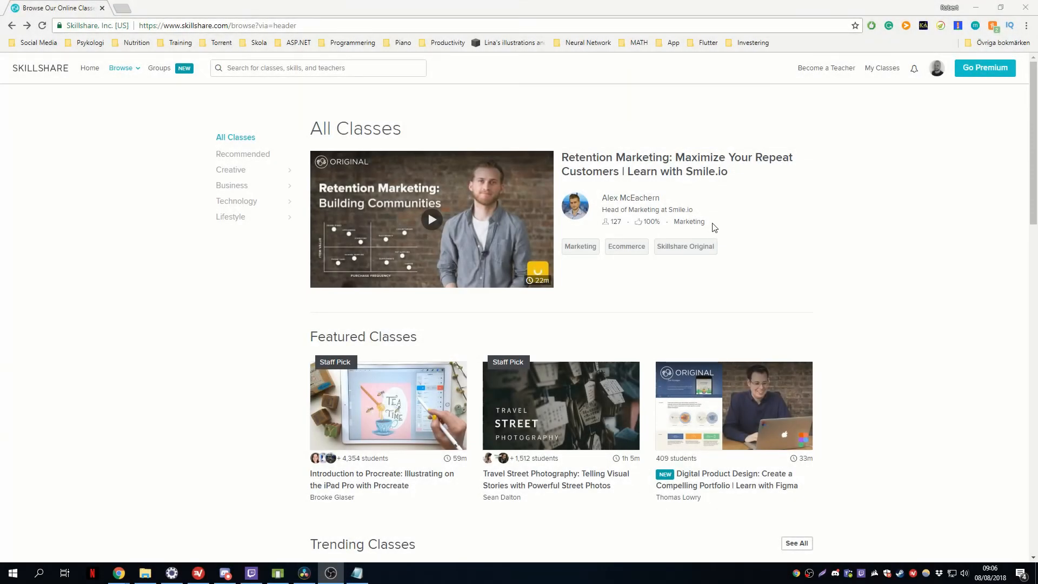
# Step: Scroll down Skillshare's All Classes page to the Featured and Trending Classes
pyautogui.scroll(-3)
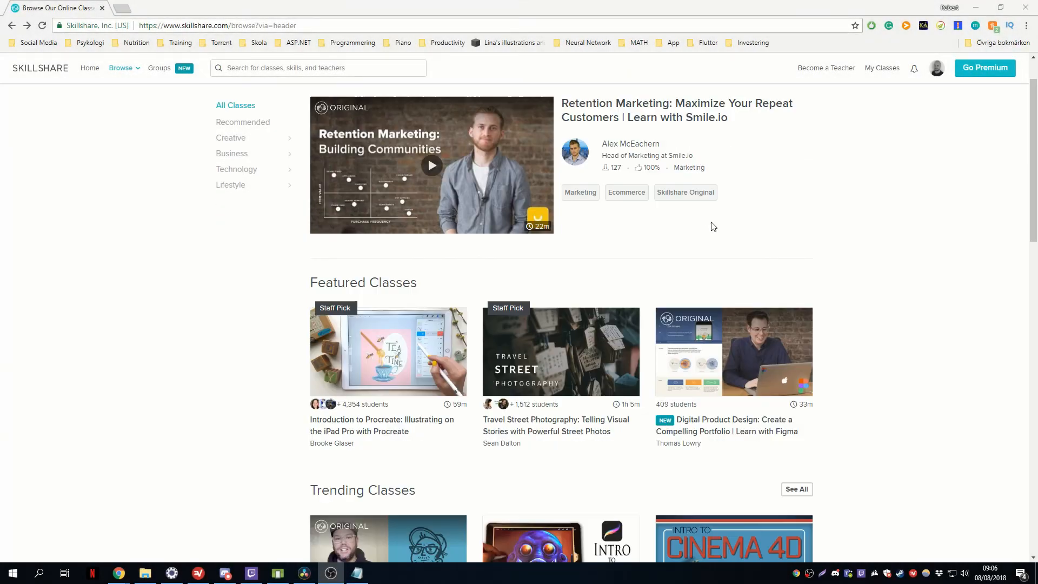
pyautogui.moveTo(770, 210)
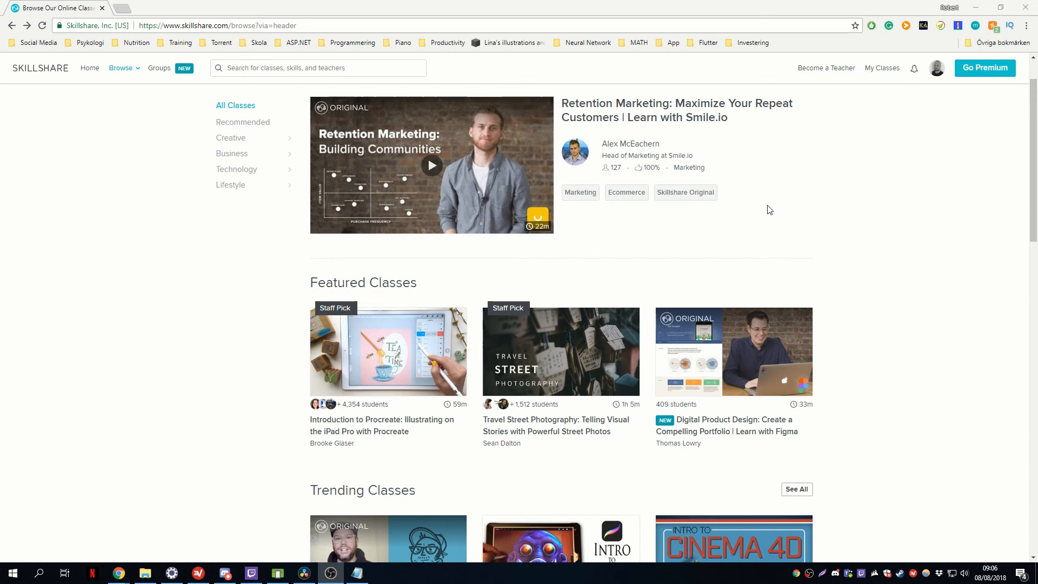
pyautogui.scroll(-3)
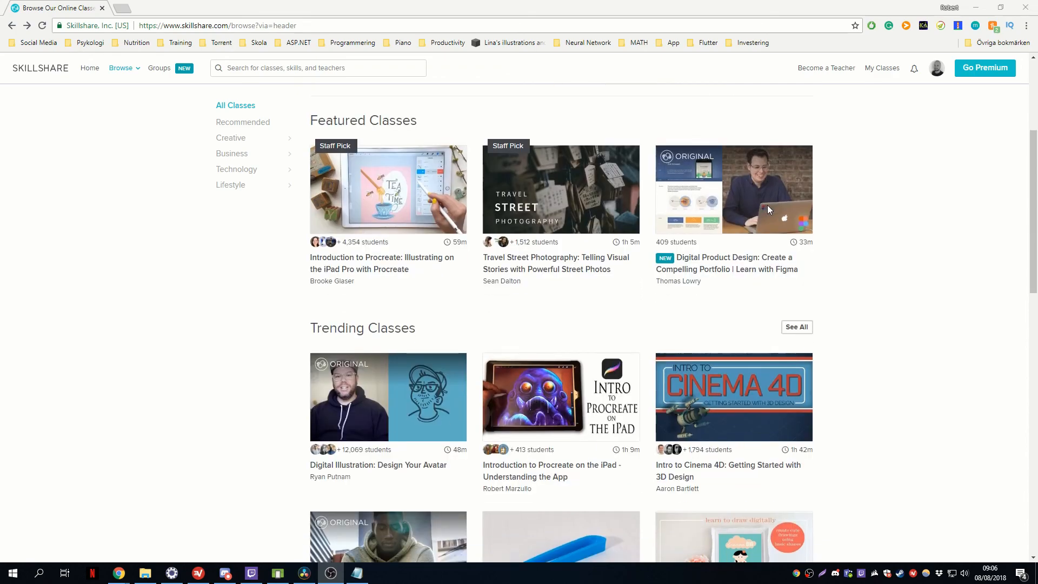